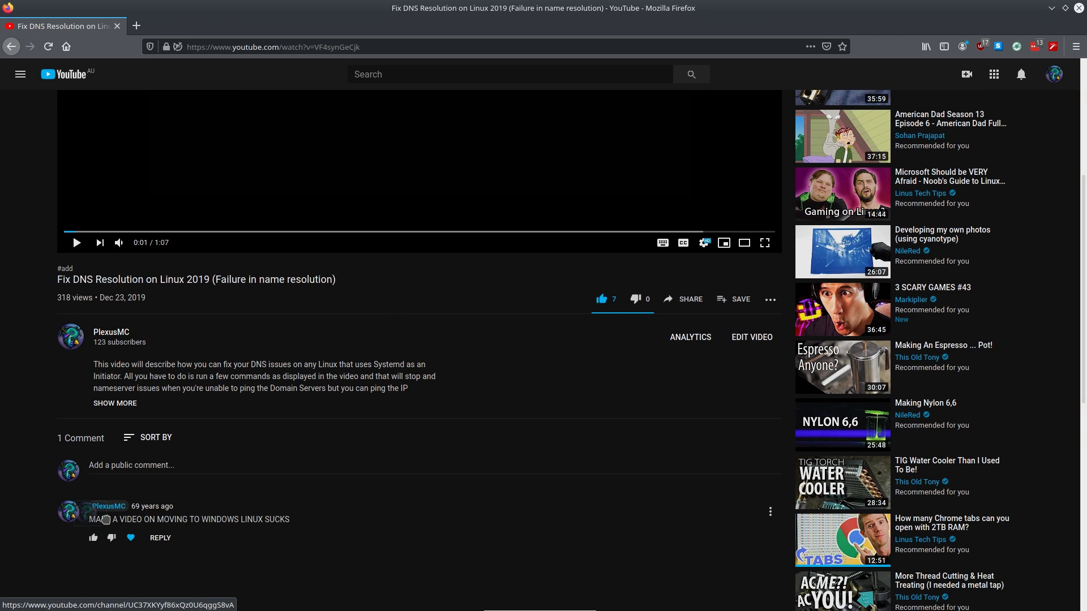
mouse_move(339, 523)
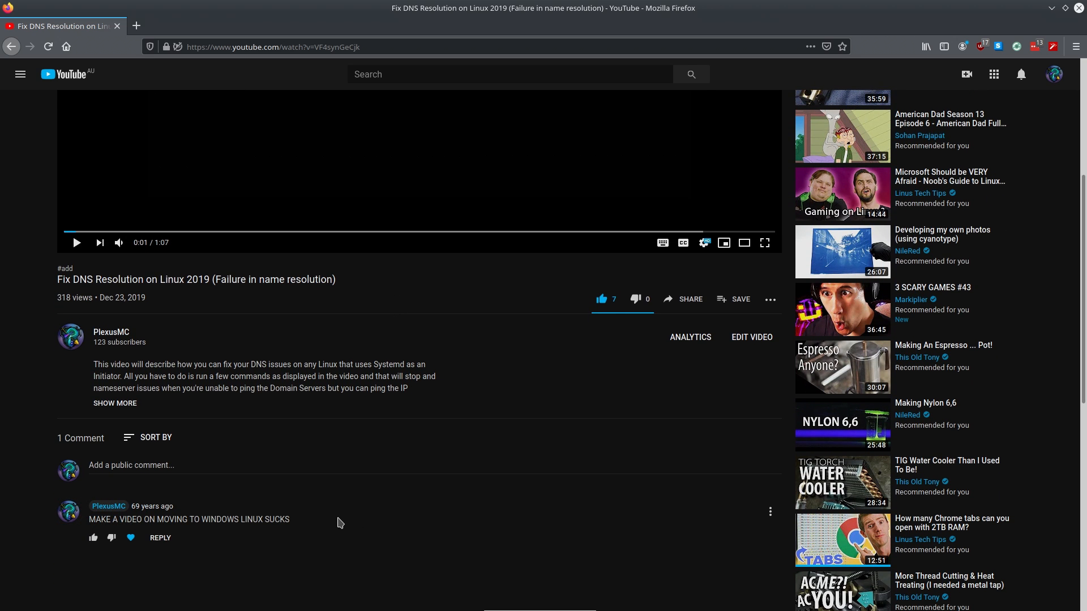
mouse_move(112, 538)
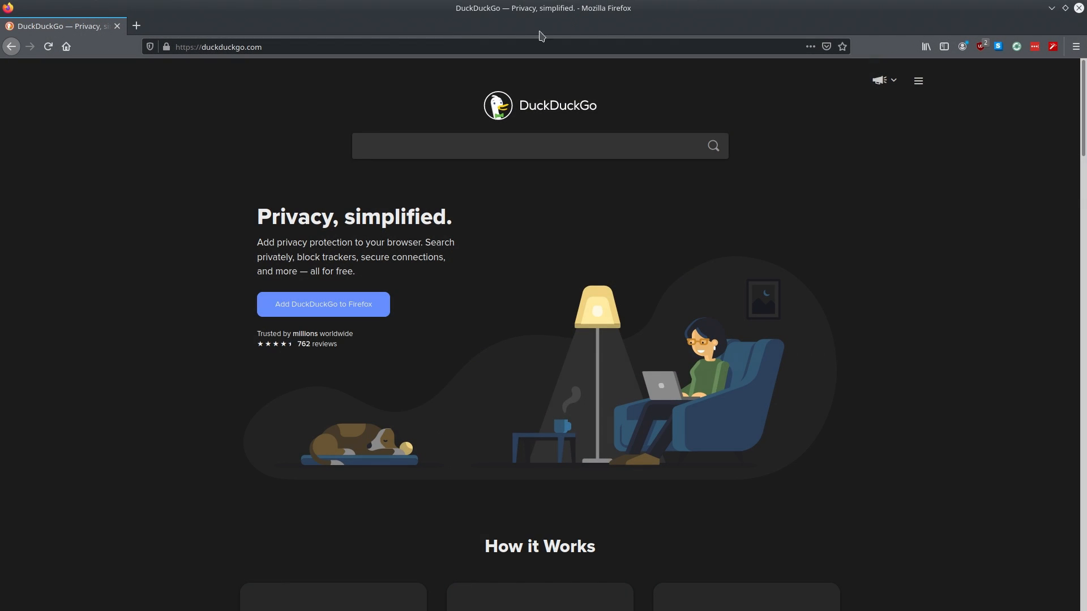
mouse_move(332, 139)
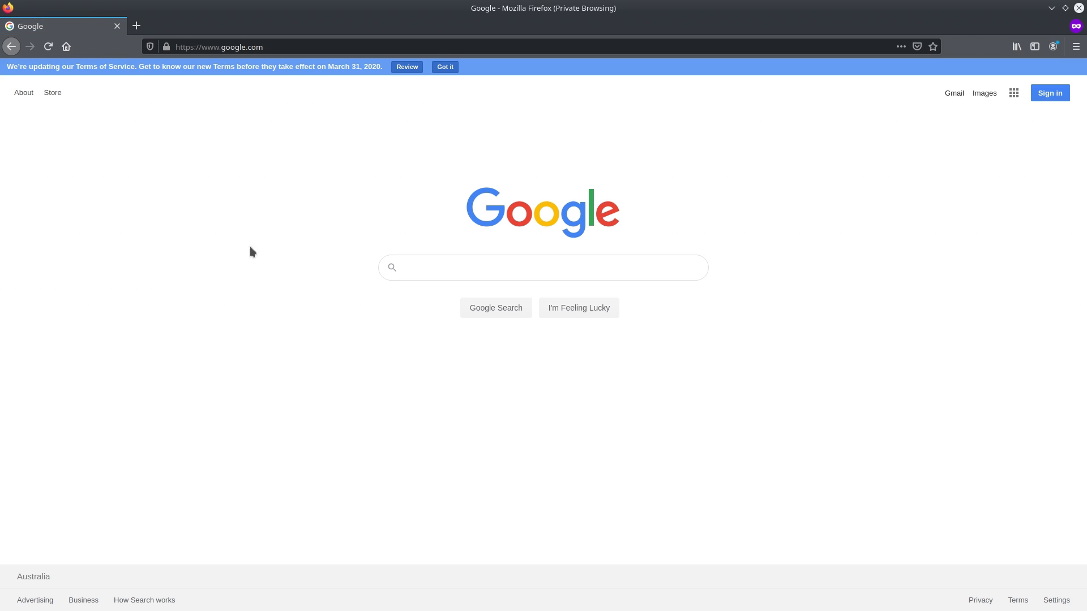
Search Google for 'download windows 10'
left_click(543, 268)
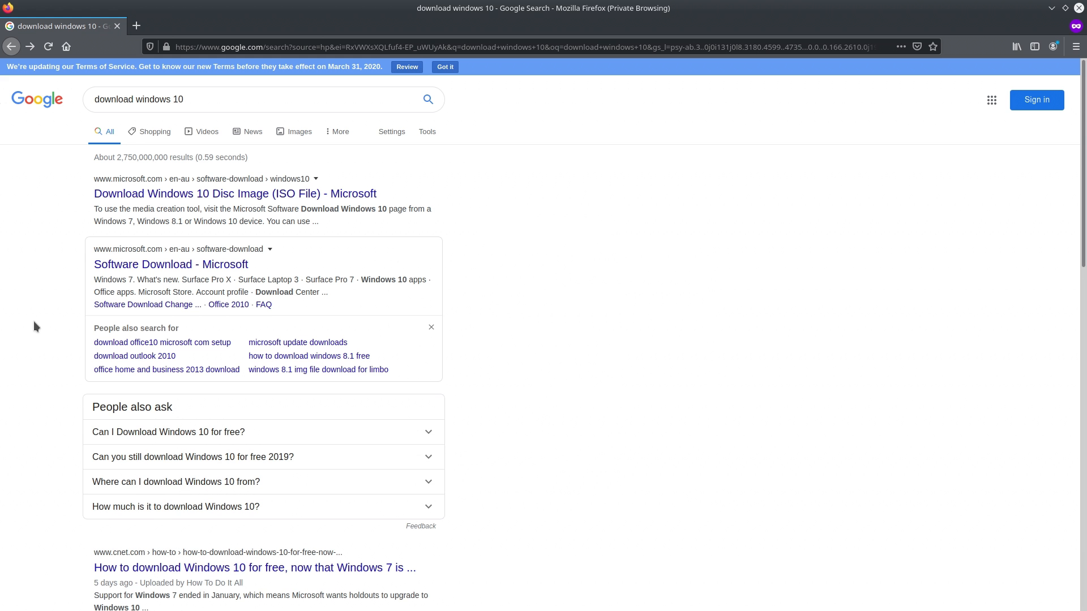
mouse_move(164, 199)
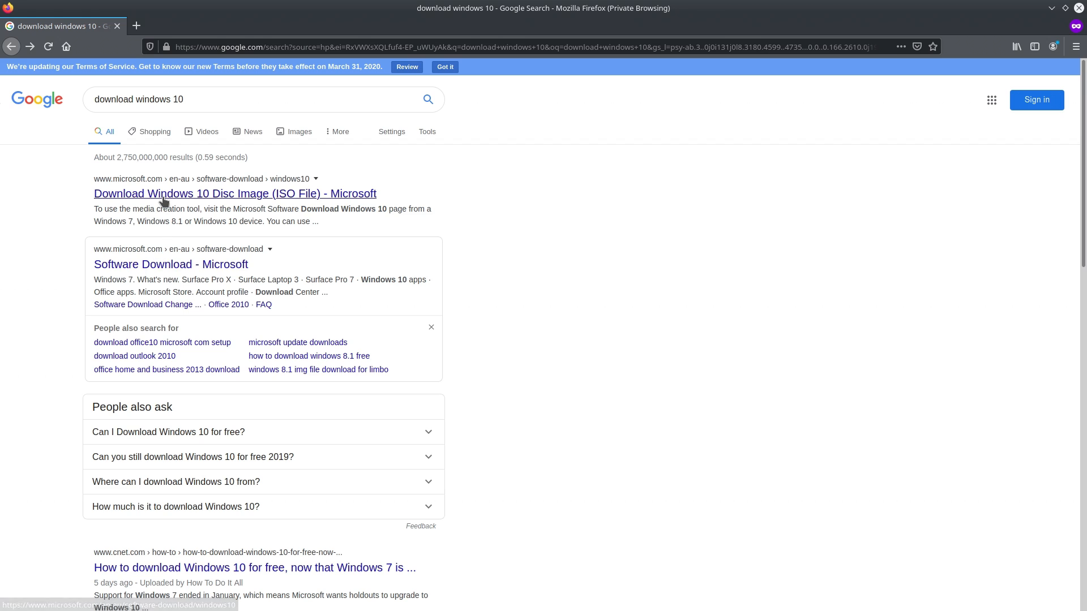
Open Microsoft's Windows 10 disc image page and confirm English as the language
left_click(235, 194)
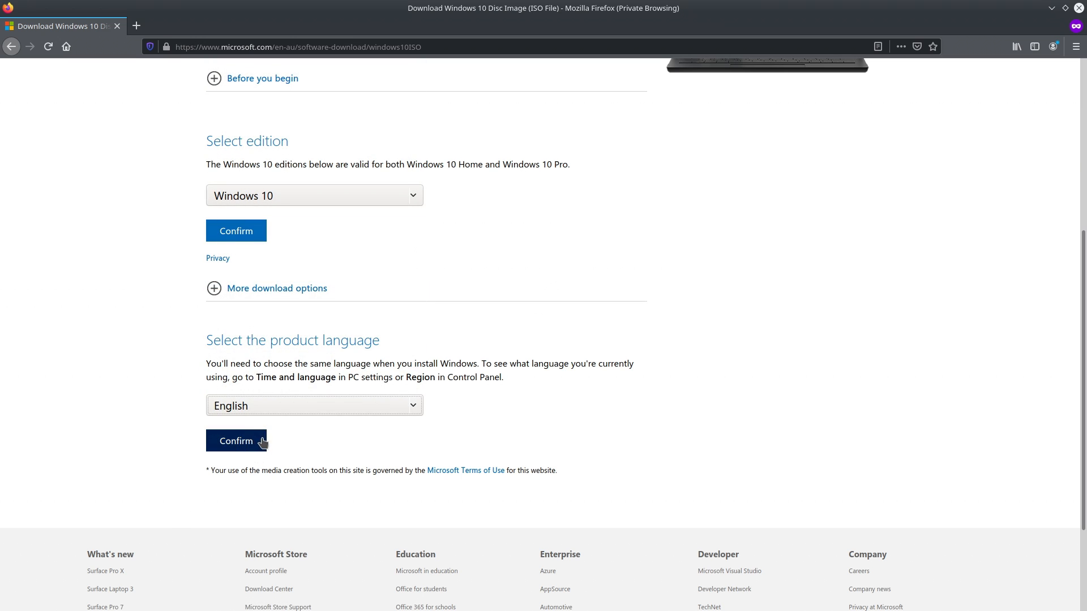
left_click(236, 441)
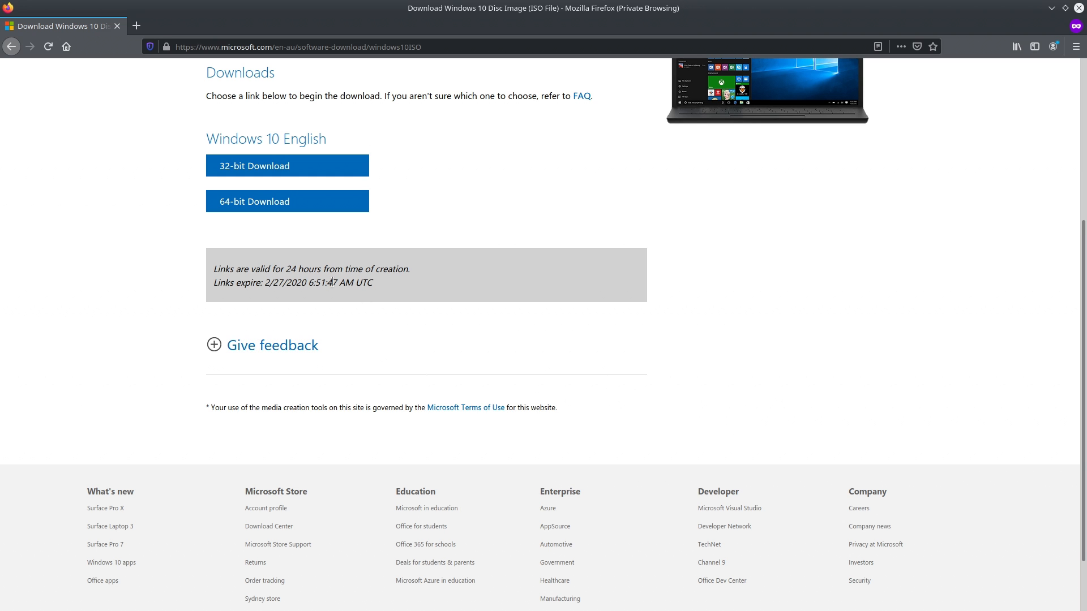
Save the 64-bit Windows 10 ISO, copy its download link, and ready Bitly's shorten field
left_click(286, 201)
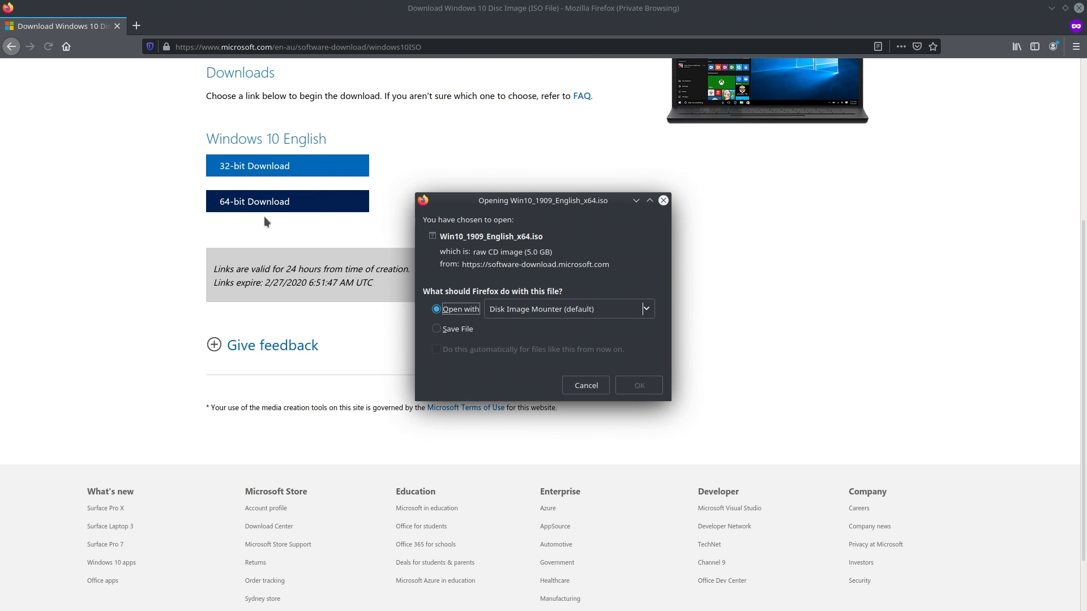
left_click(436, 328)
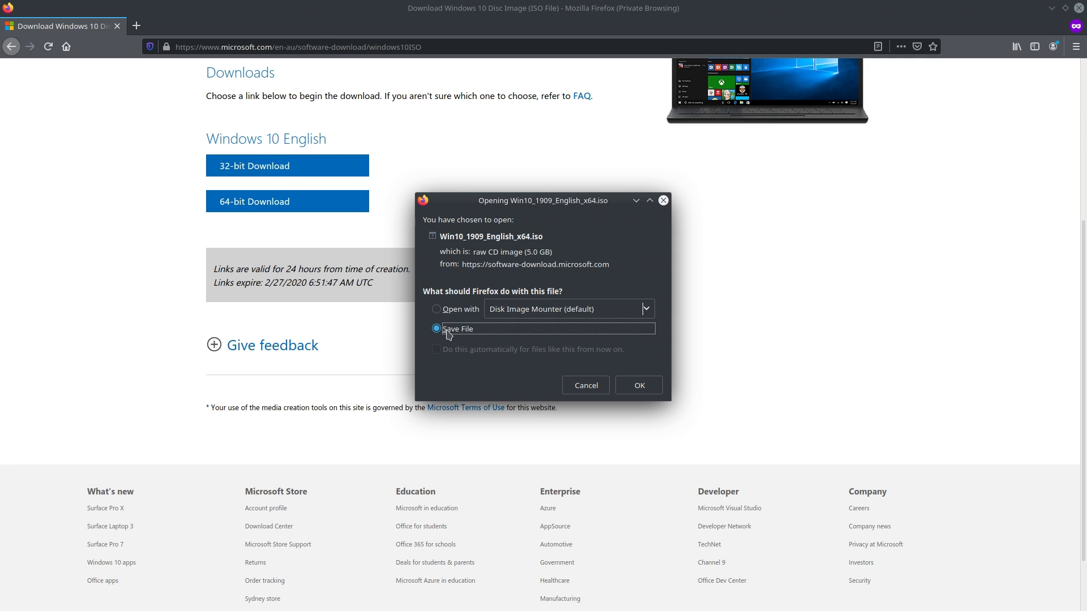
left_click(636, 385)
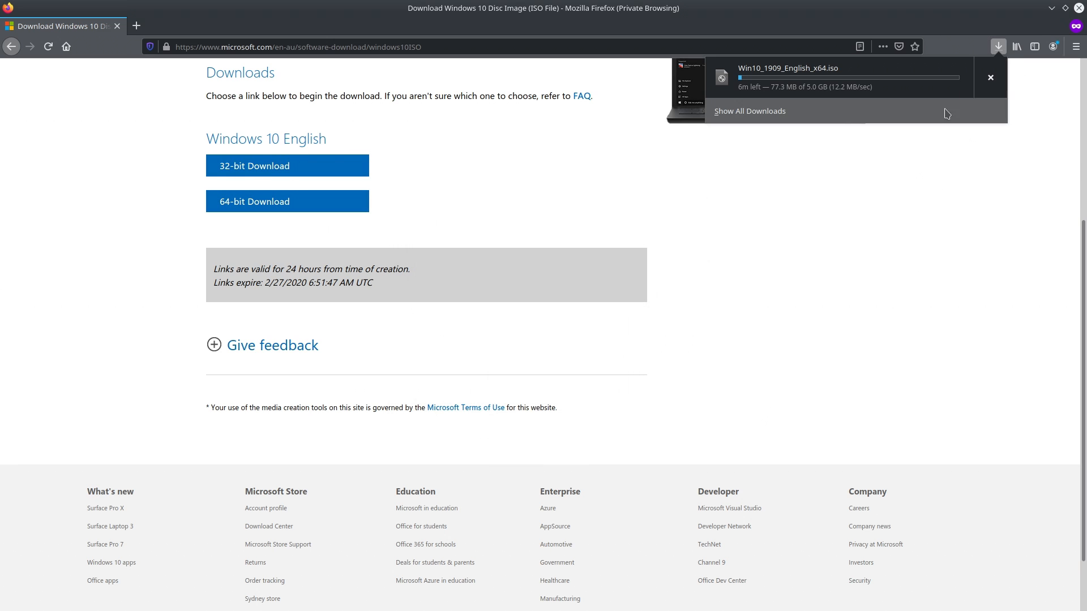
mouse_move(631, 208)
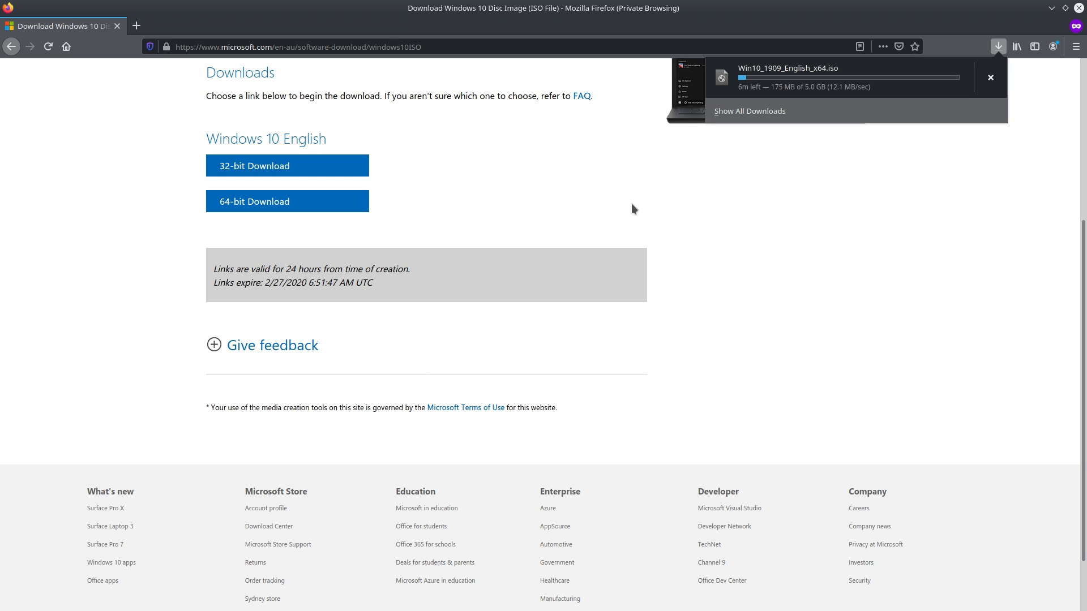
mouse_move(936, 50)
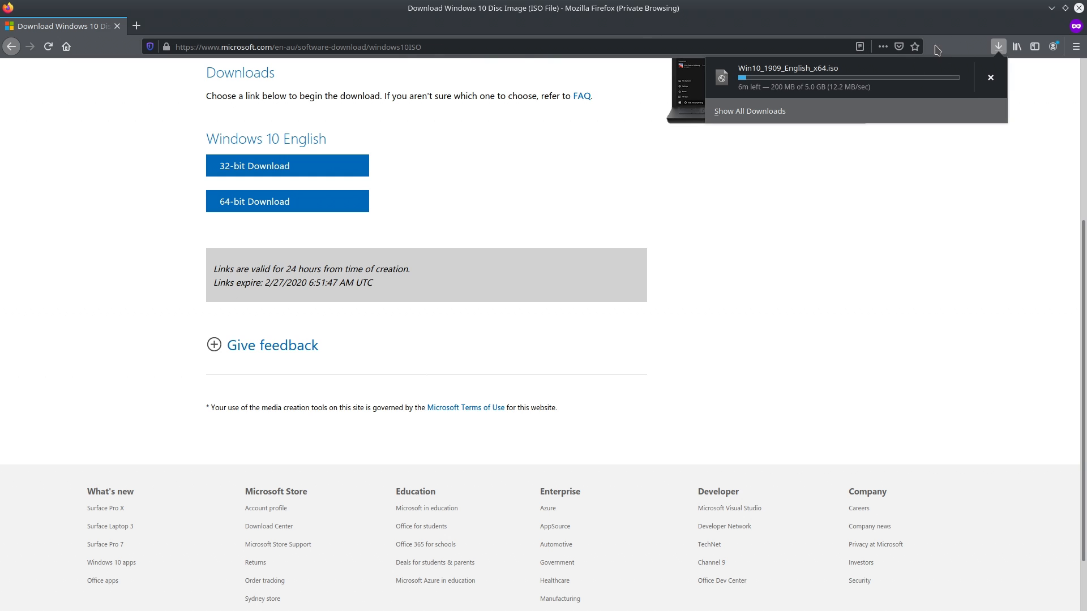
right_click(287, 200)
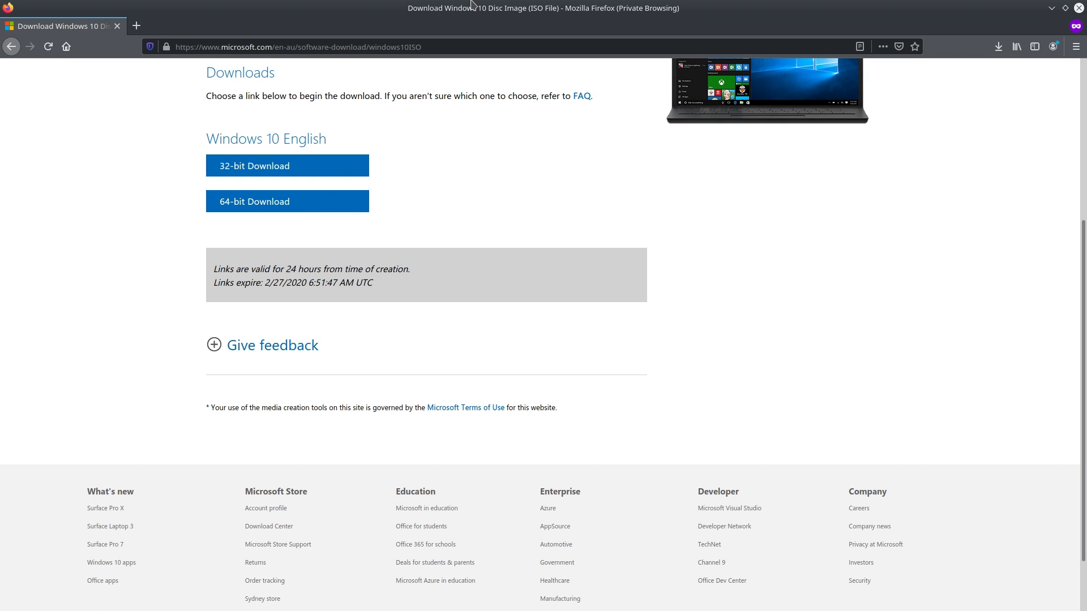
mouse_move(472, 7)
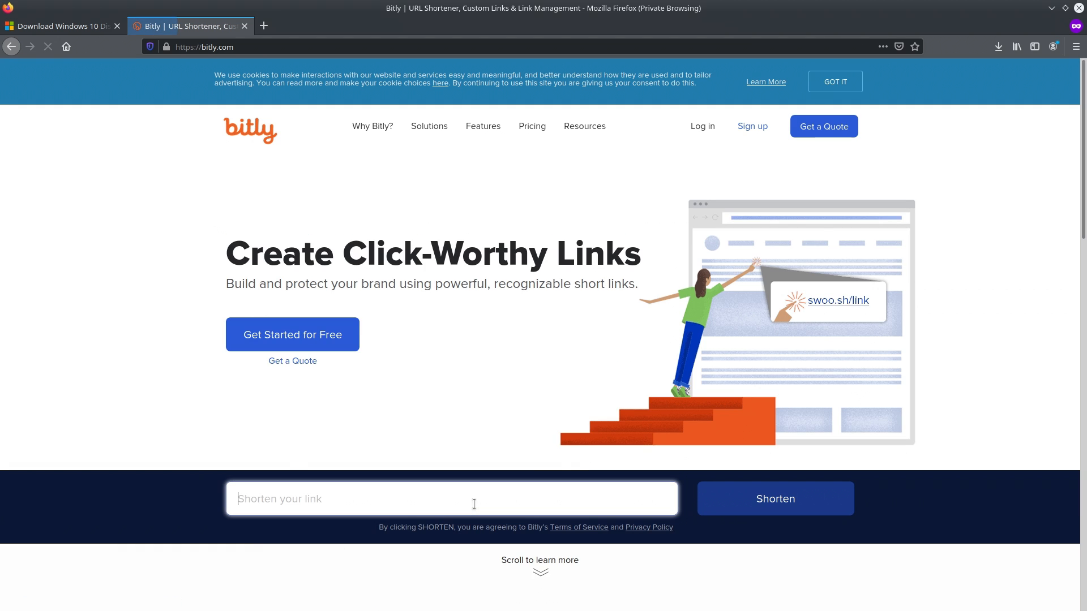
left_click(775, 498)
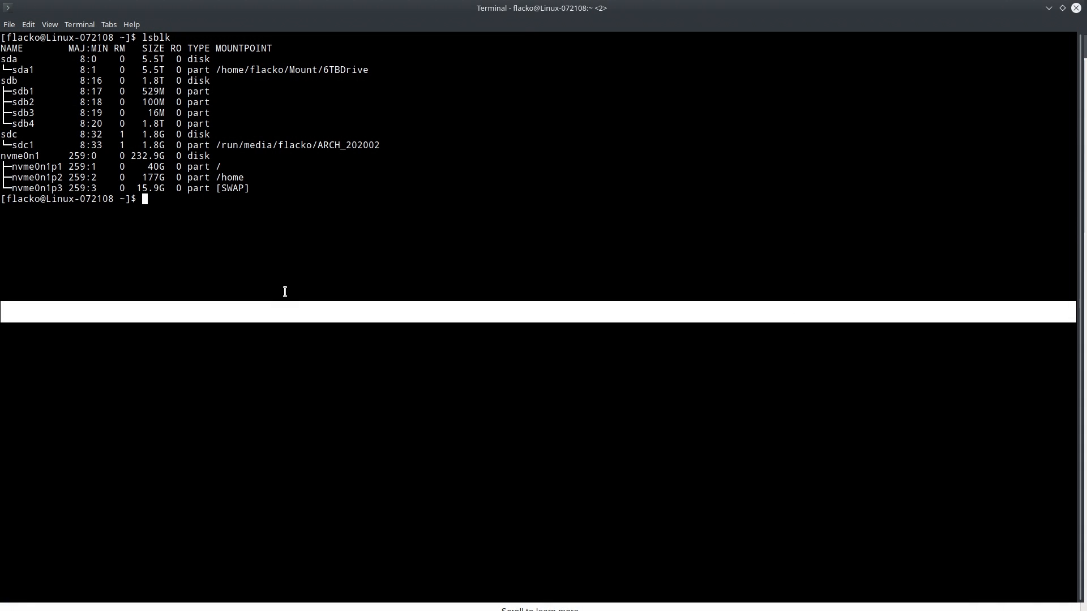
type("cd ~/")
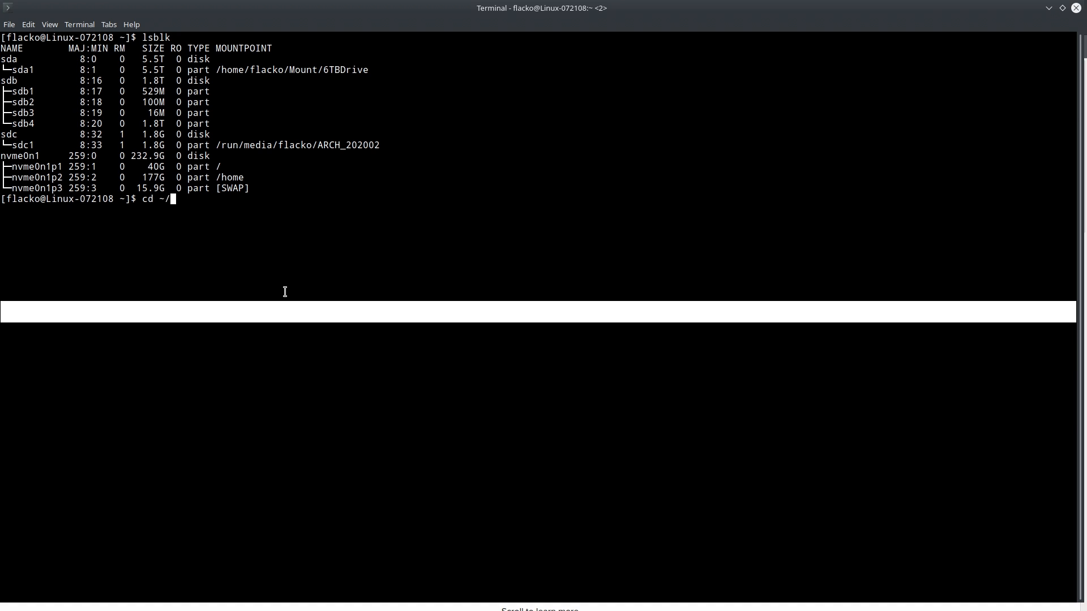
type("Downloads")
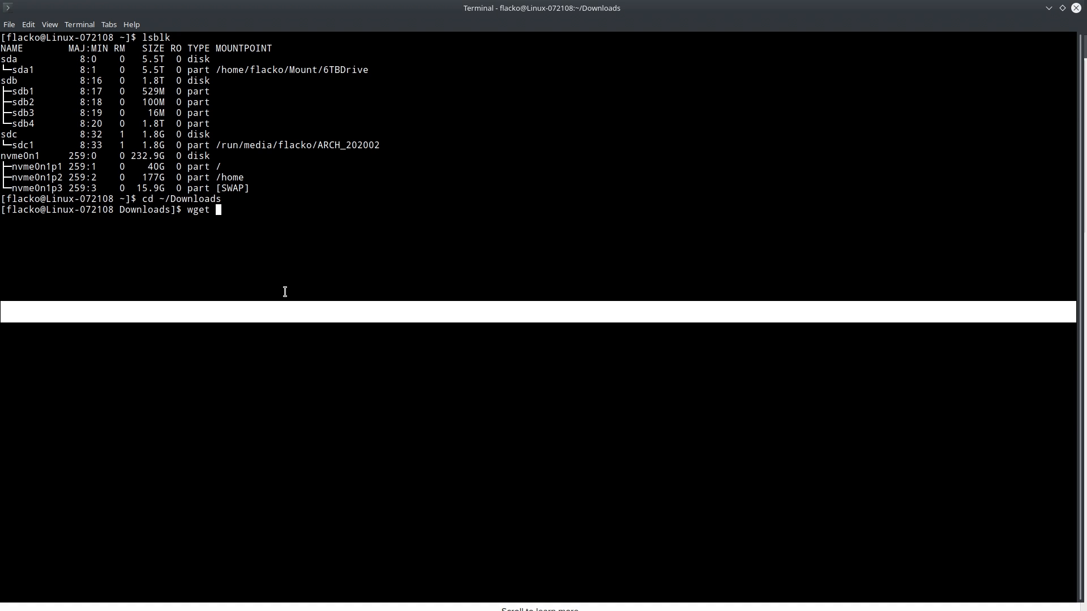
type("https://bit.ly/2wPALL1")
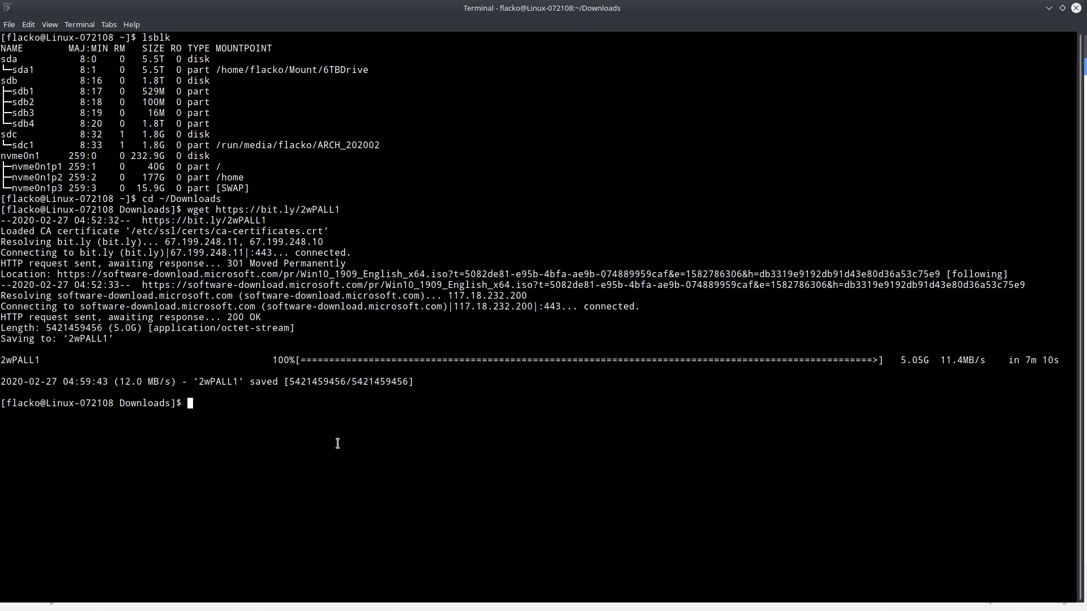
Check the kernel and architecture with uname -a and uname, then try ver
type("uname -a")
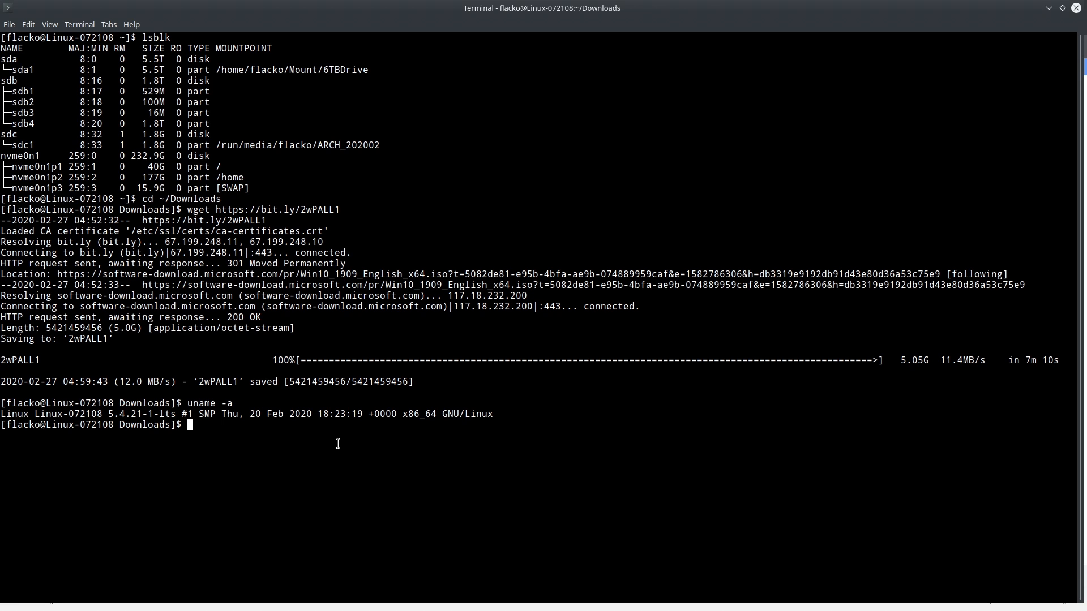
type("uname")
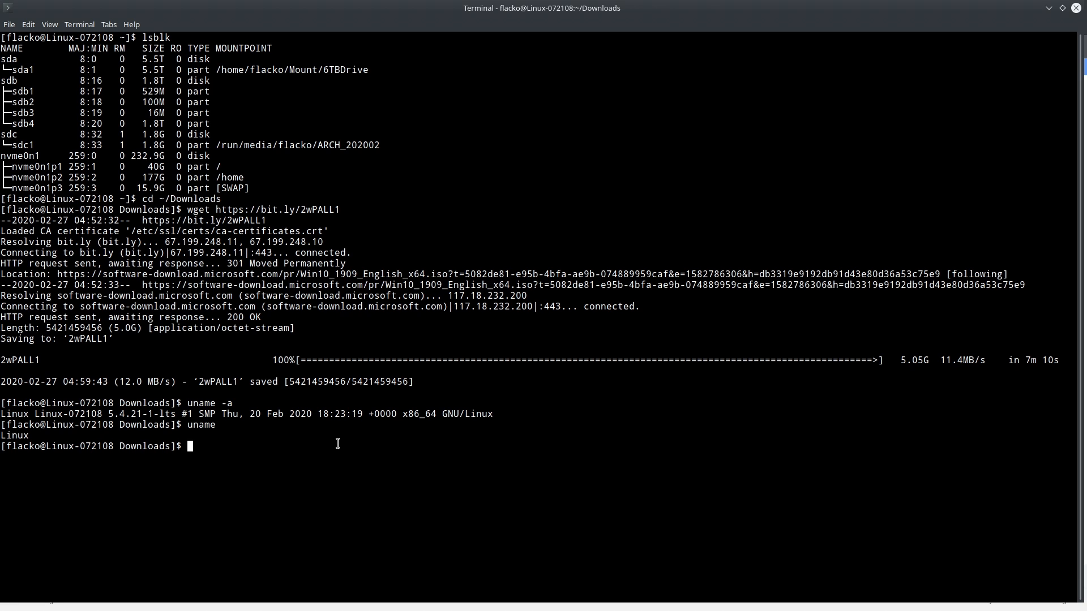
type("ver")
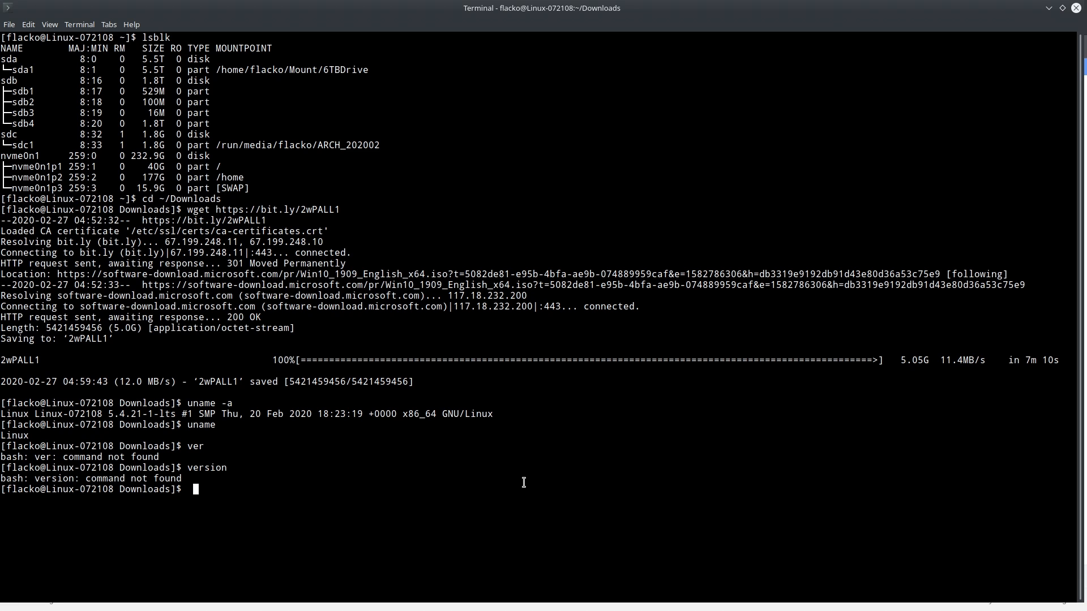
mouse_move(312, 408)
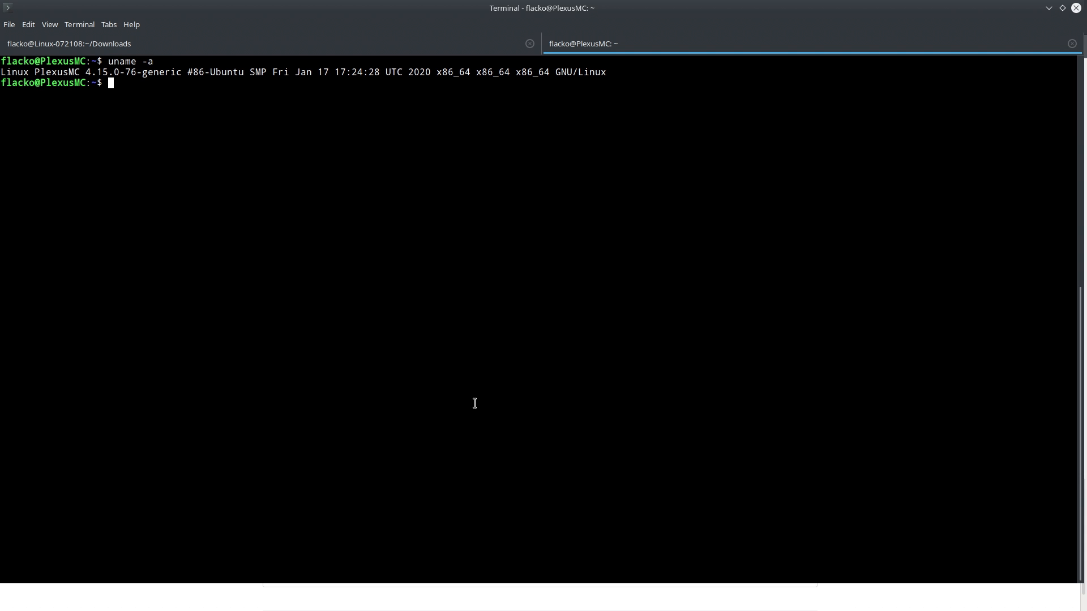
Add the ppa:nilarimogard/webupd8 repository with sudo add-apt-repository and confirm
double_click(214, 72)
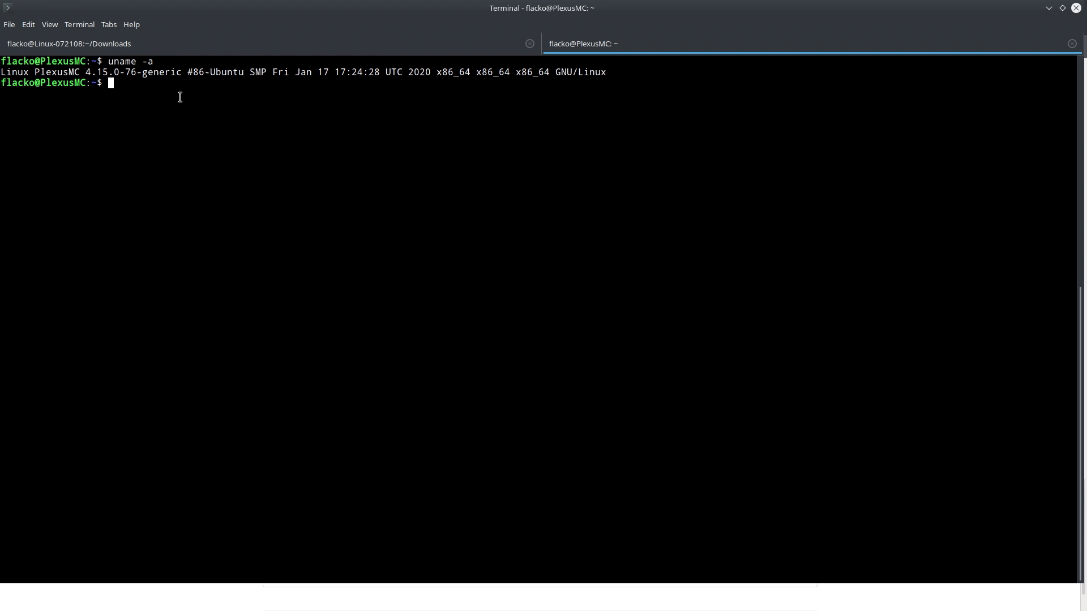
type("sudo add-apt-repository ppa:nilarimogard/webupd8")
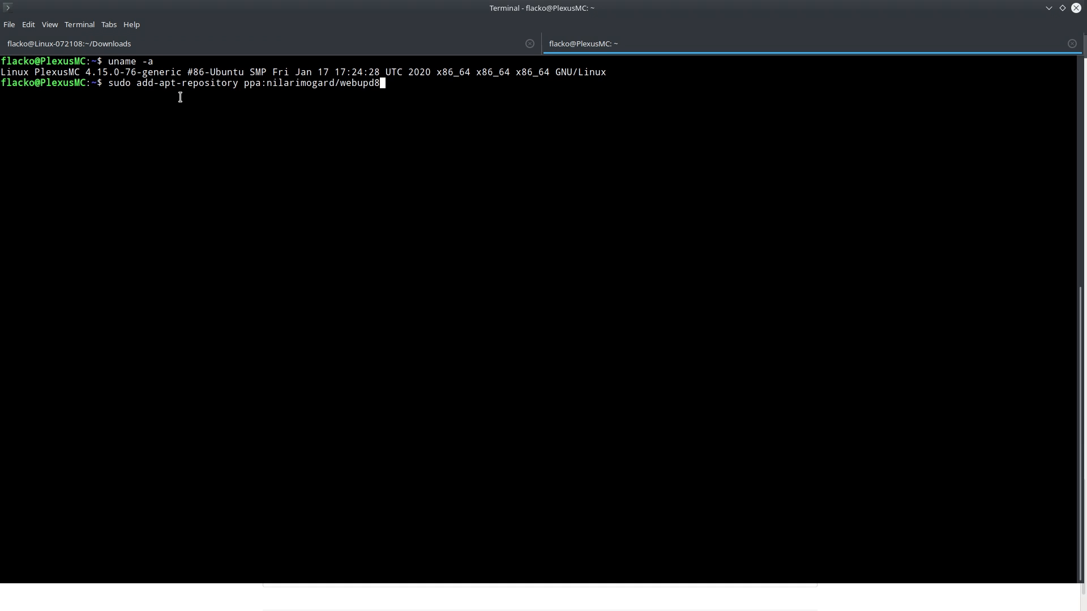
key("Return")
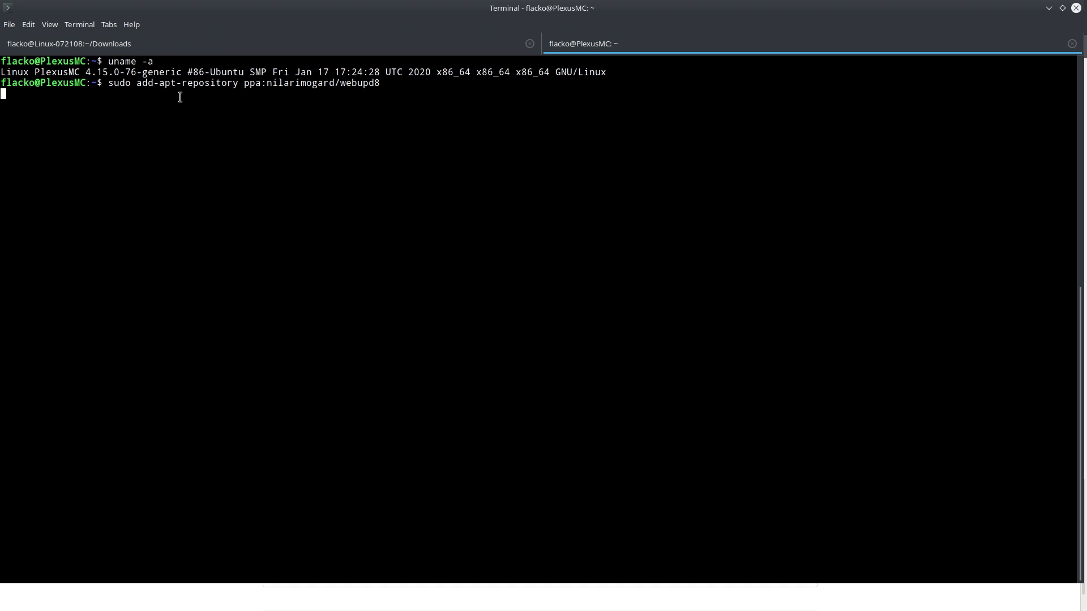
key("Return")
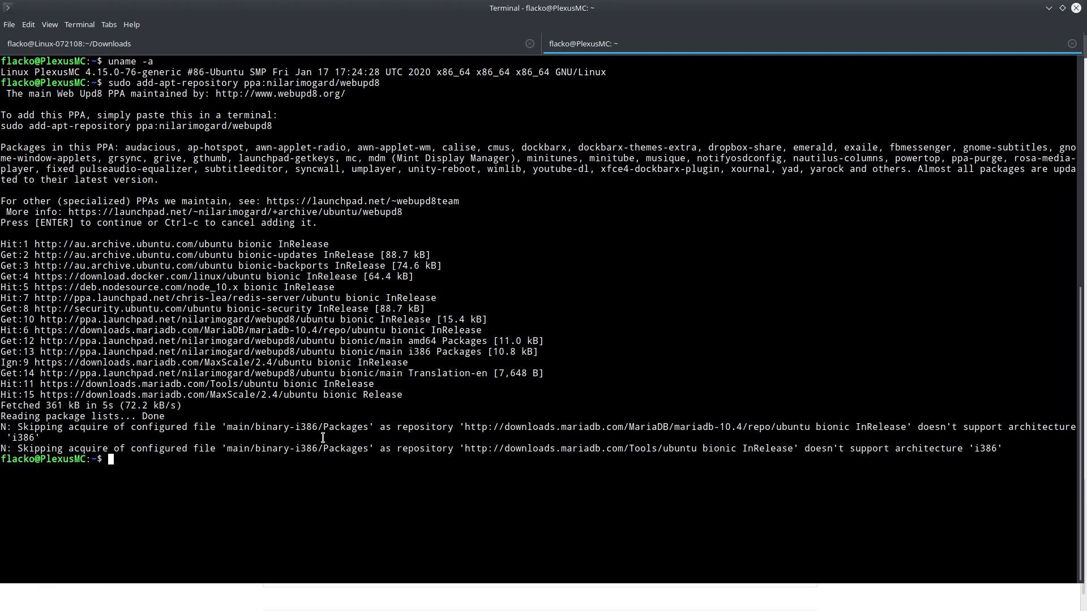
Refresh packages with sudo apt update and start sudo apt install woeusb
type("sudo apt update")
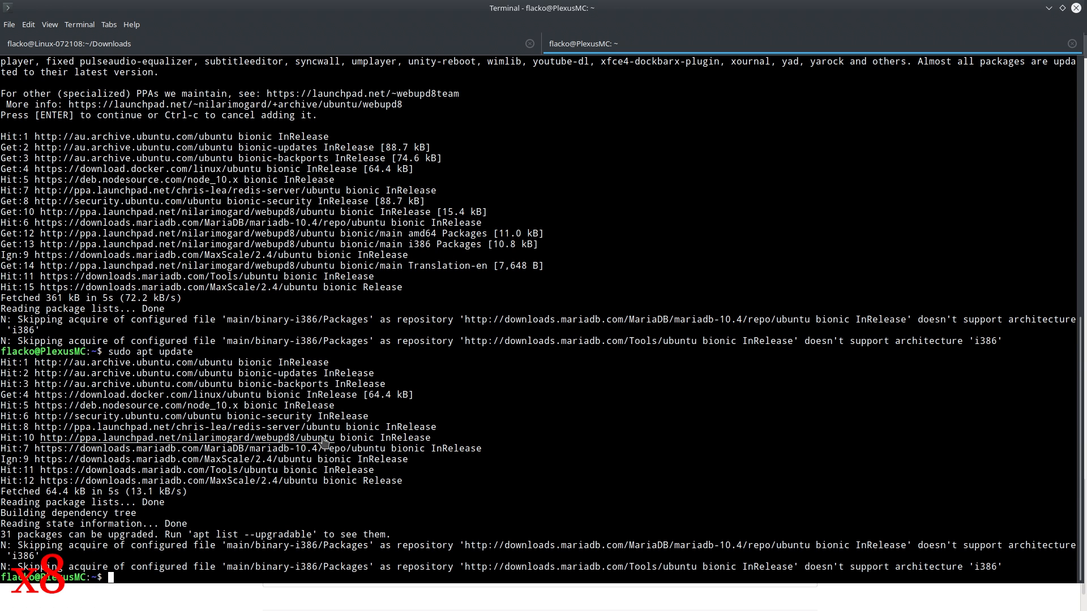
type("sudo apt install")
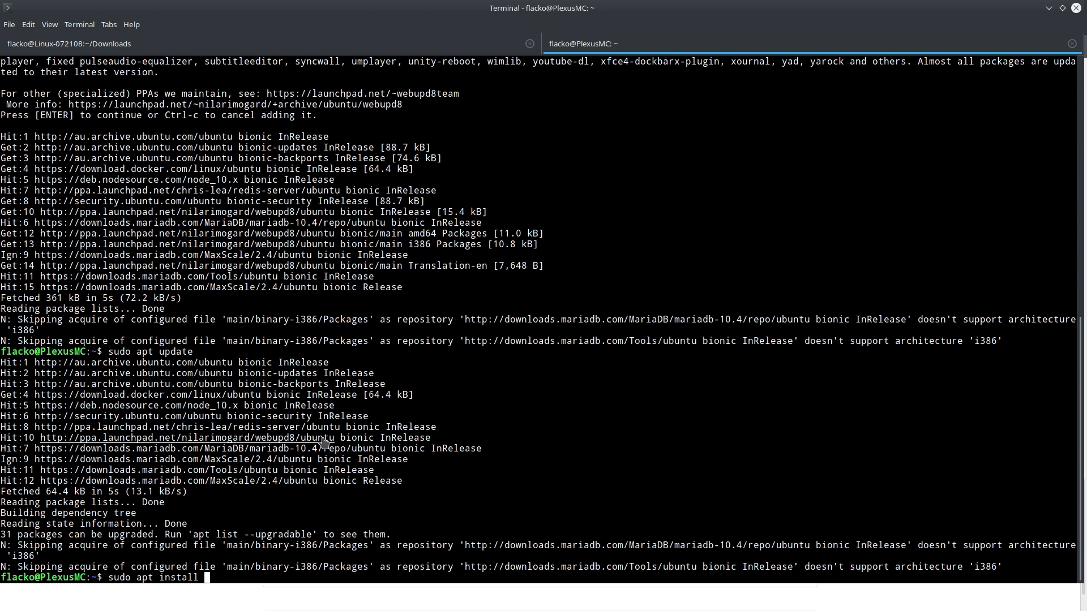
type("woeusb")
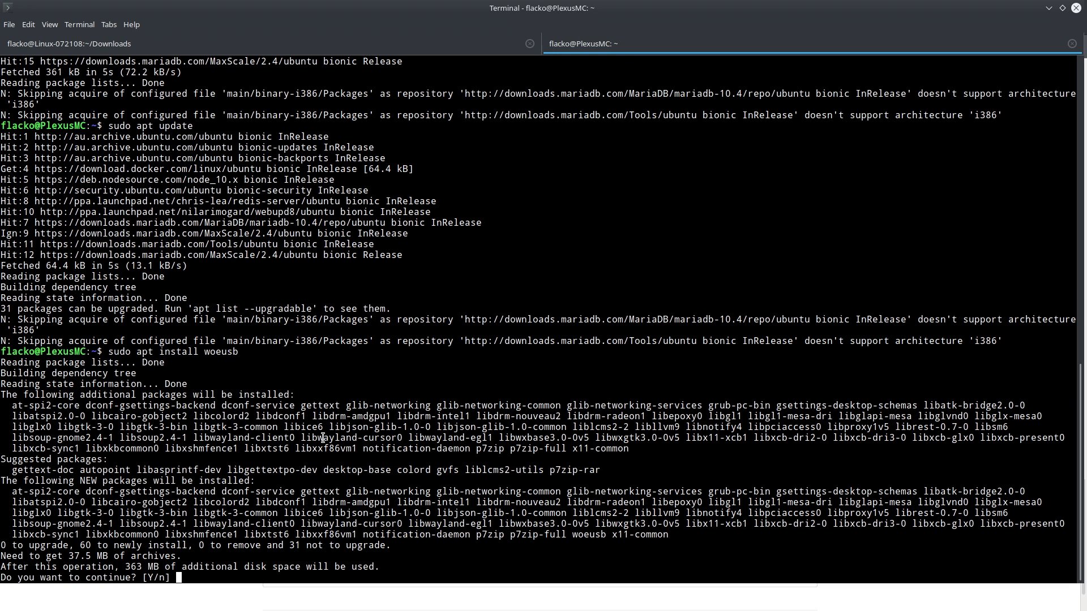
key("ctrl+c")
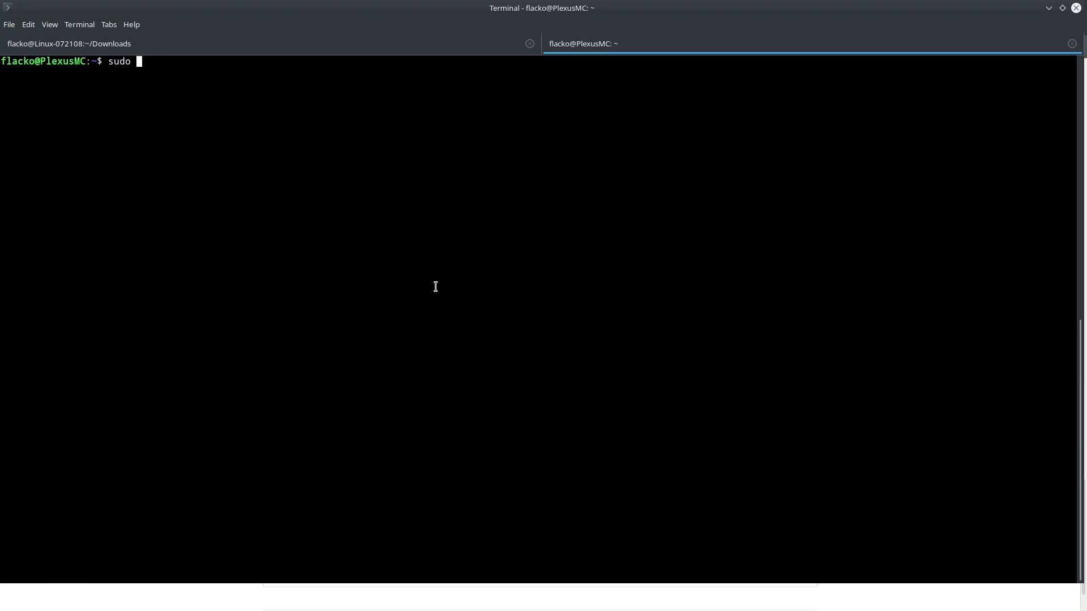
Edit /etc/apt/sources.list.d/mariadb.list in nano and save the commented-out repository lines
type("nano /etc/a")
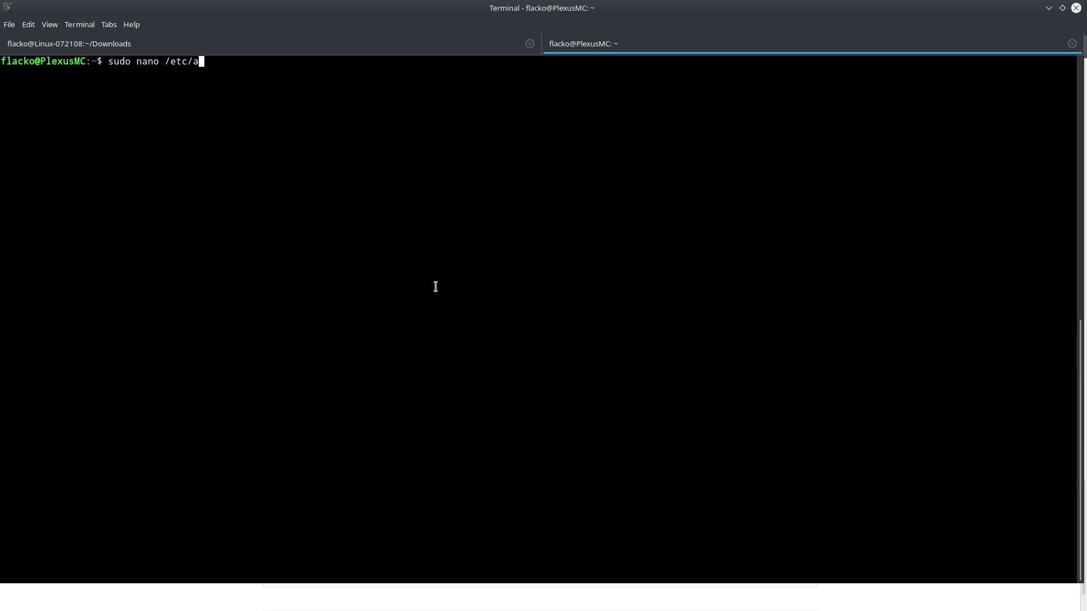
type("pt/sources.list")
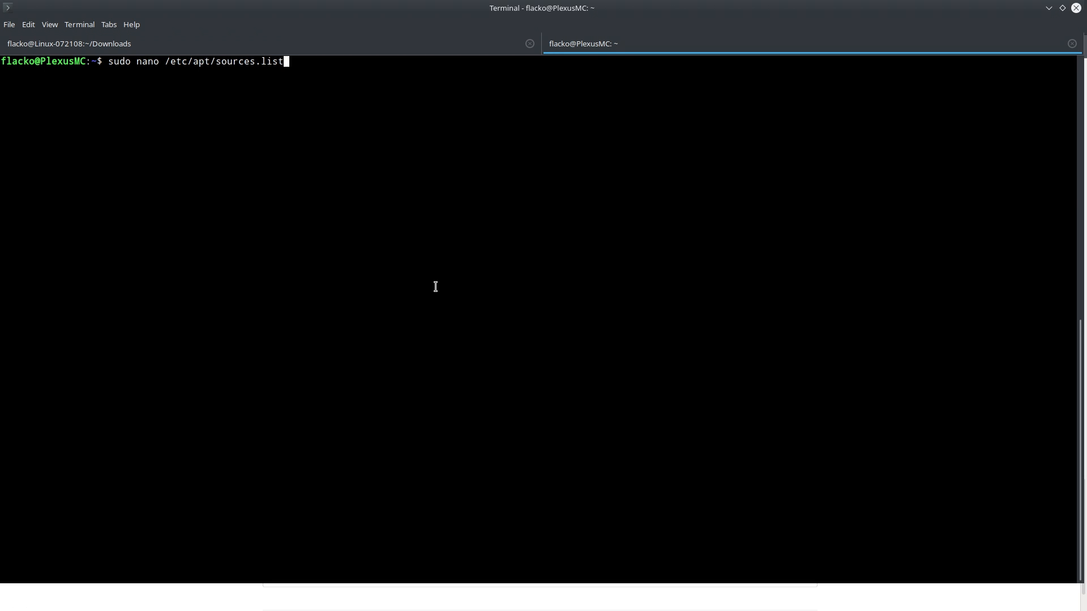
type(".d/mariadb.list")
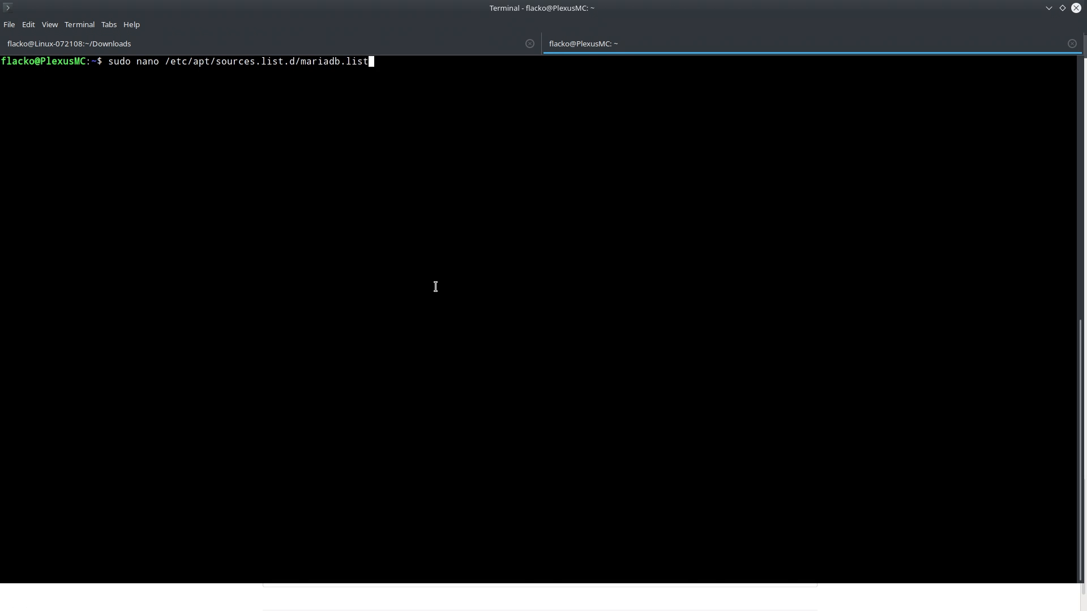
key("Return")
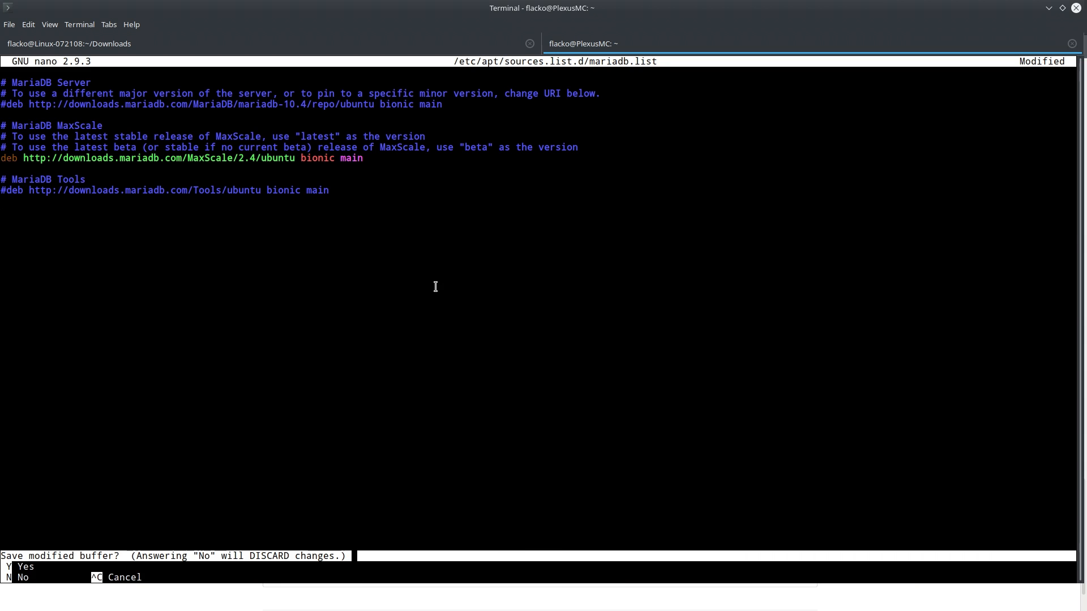
key("n")
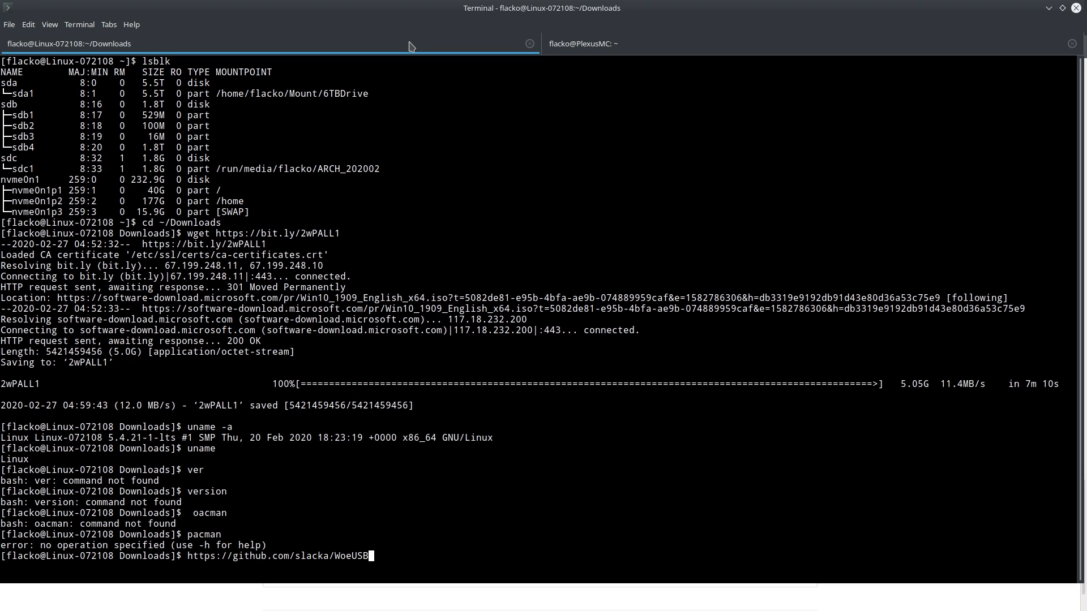
Cancel the pasted WoeUSB GitHub link and run yay
key("ctrl+c")
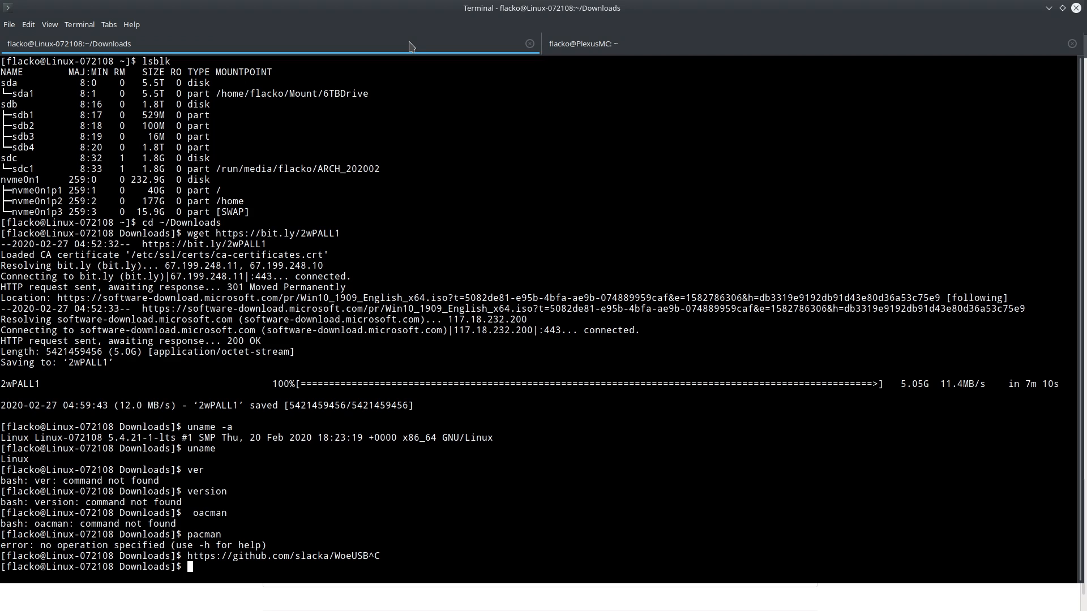
type("yay")
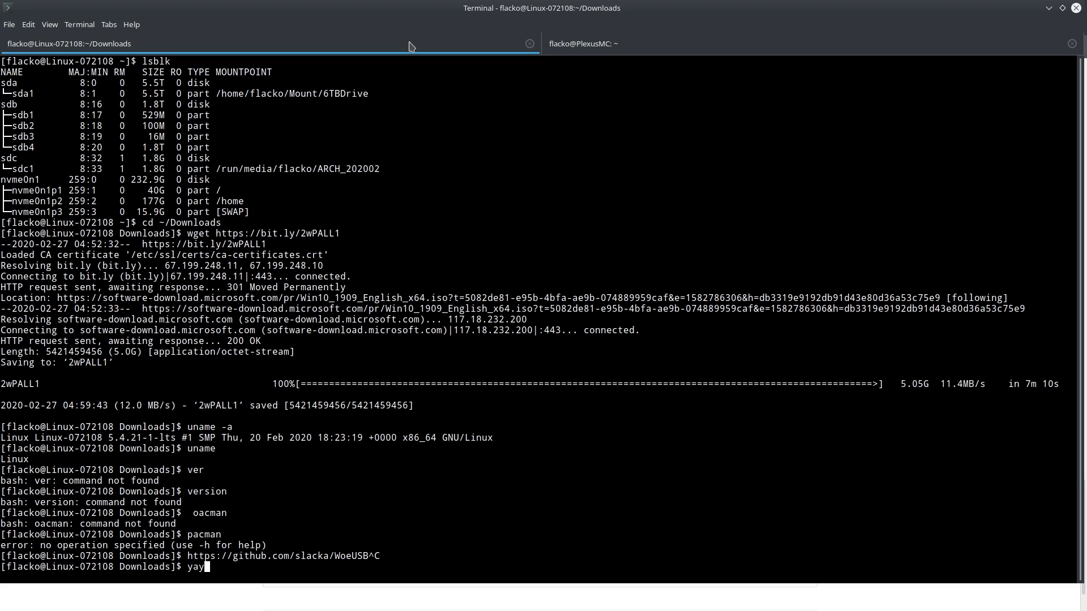
key("Return")
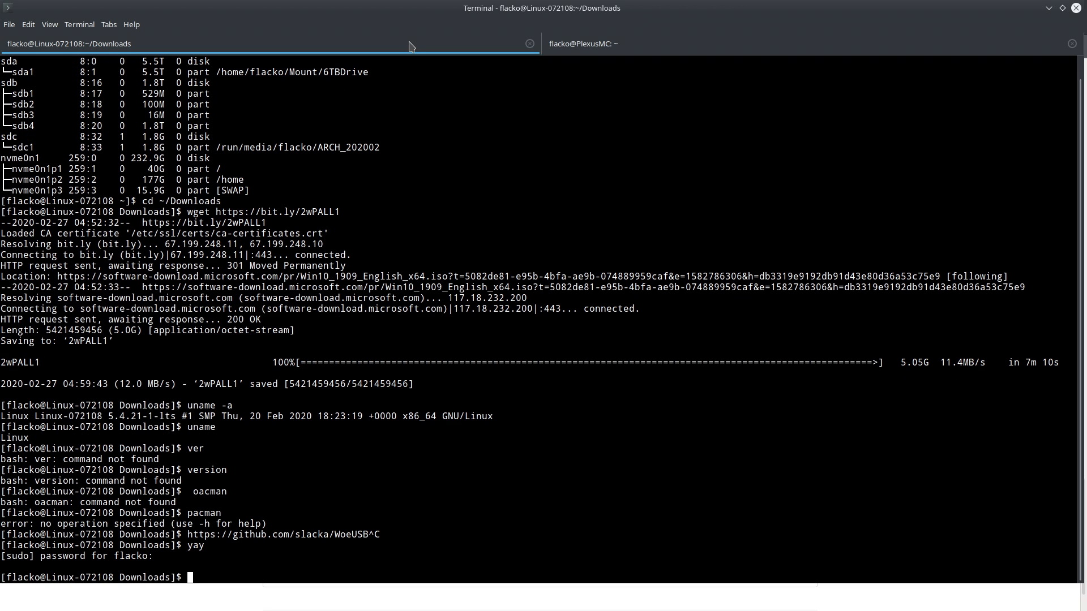
Remove yay with sudo pacman -R yay, then attempt sudo pacman -S yay
type("sudo pacman -R yay")
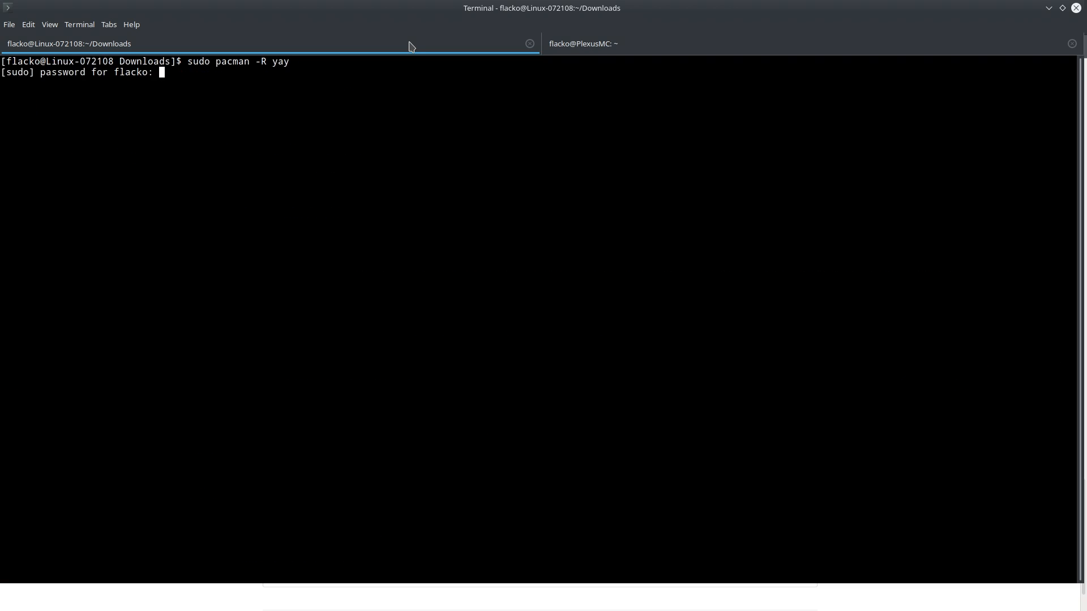
key("Return")
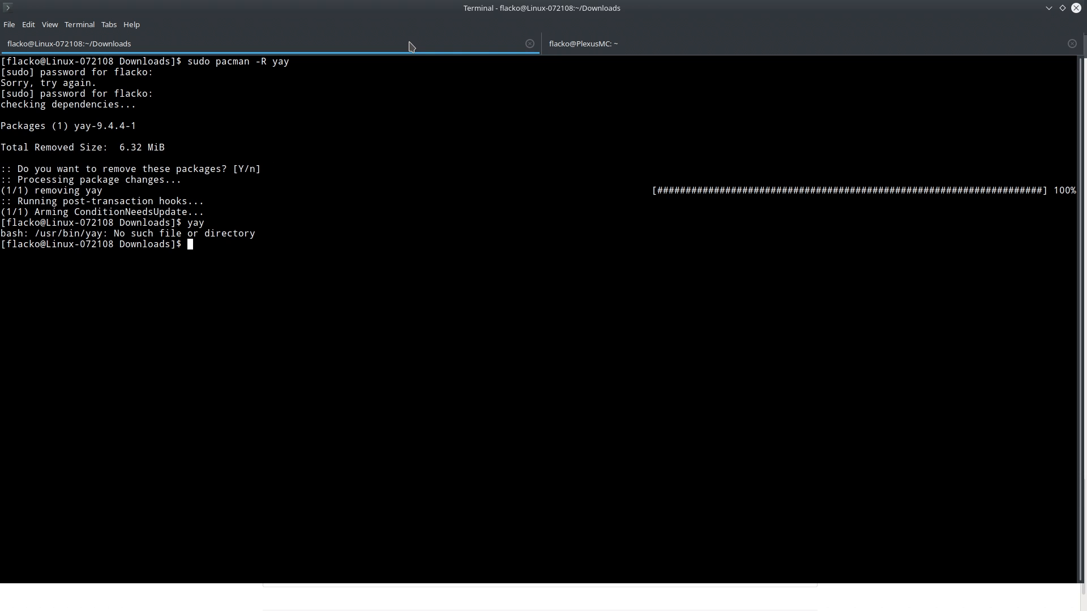
type("sudo pacman -S yay")
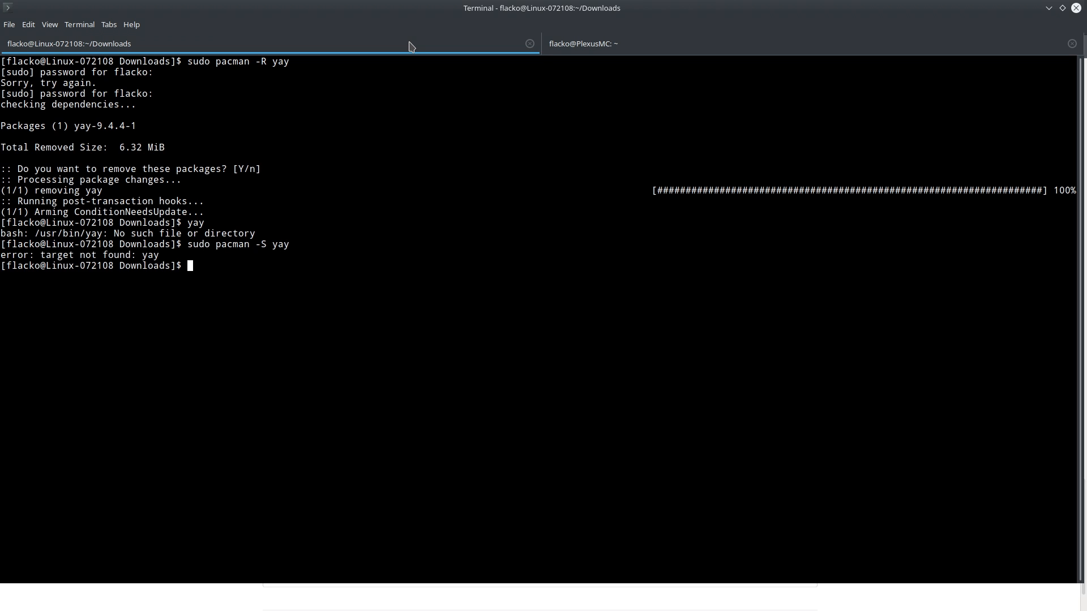
mouse_move(557, 365)
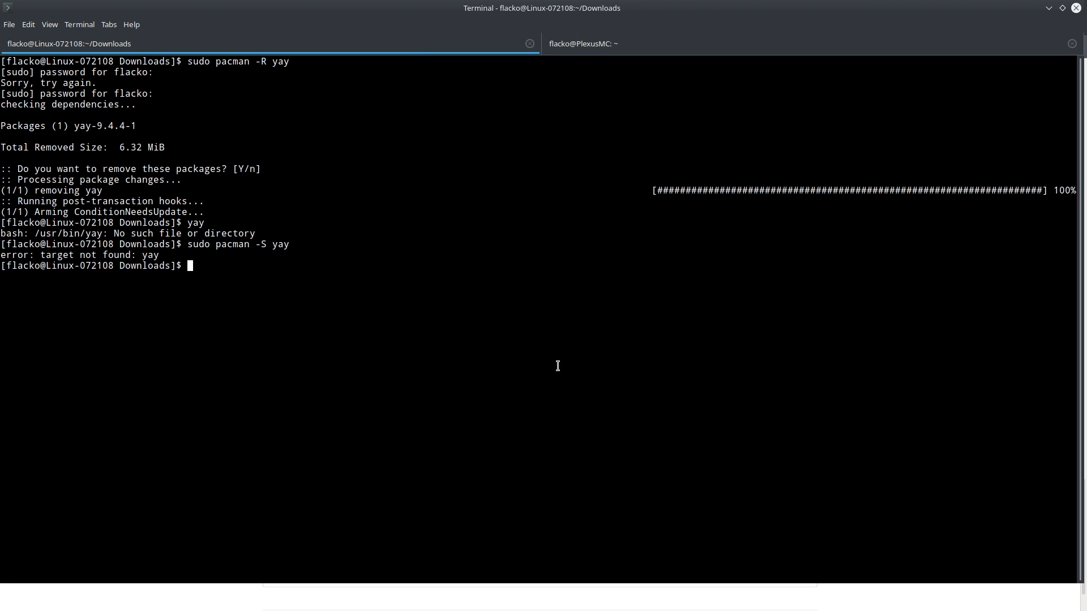
type("git")
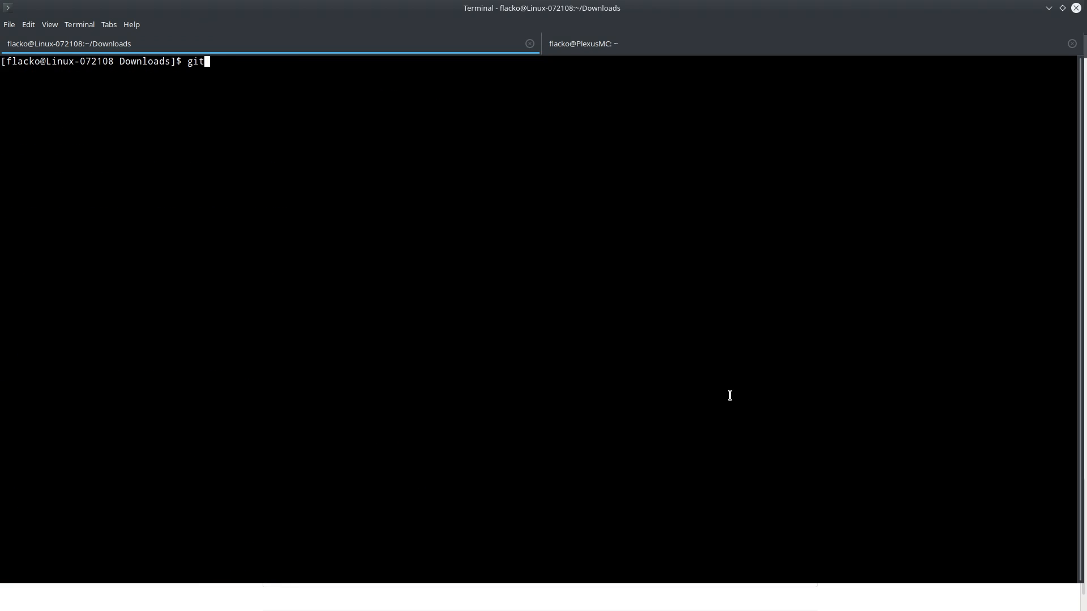
type("clone https:/")
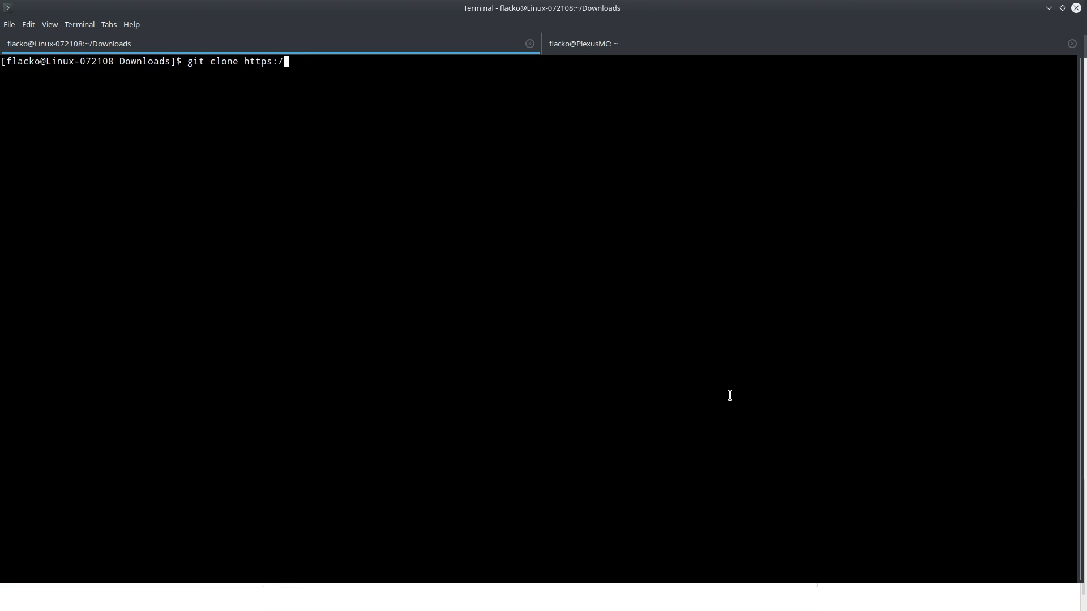
type("aur.archlinux.org/yay.git")
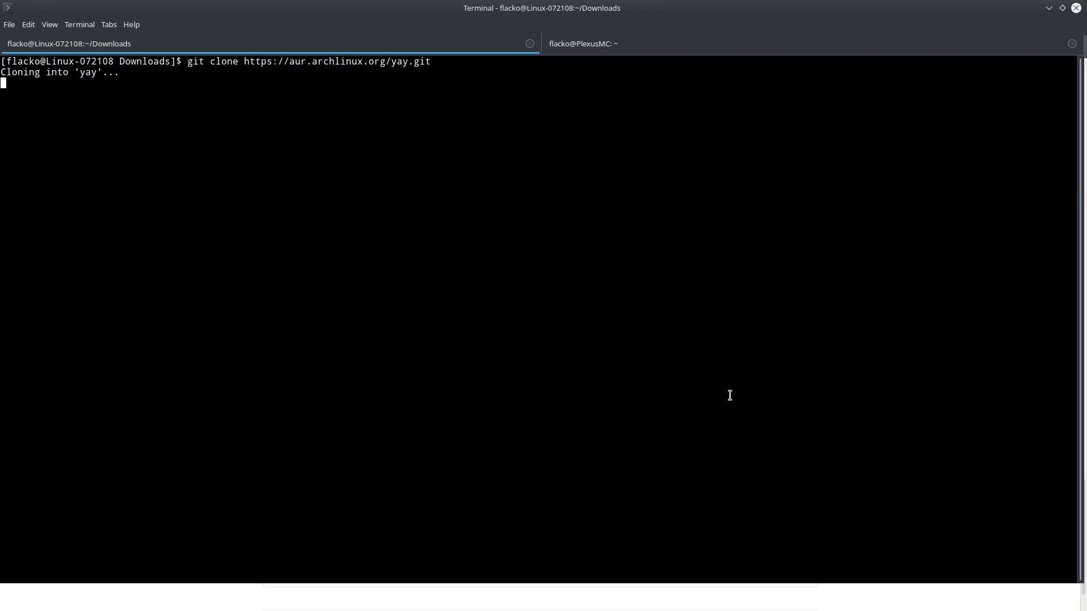
type("cd")
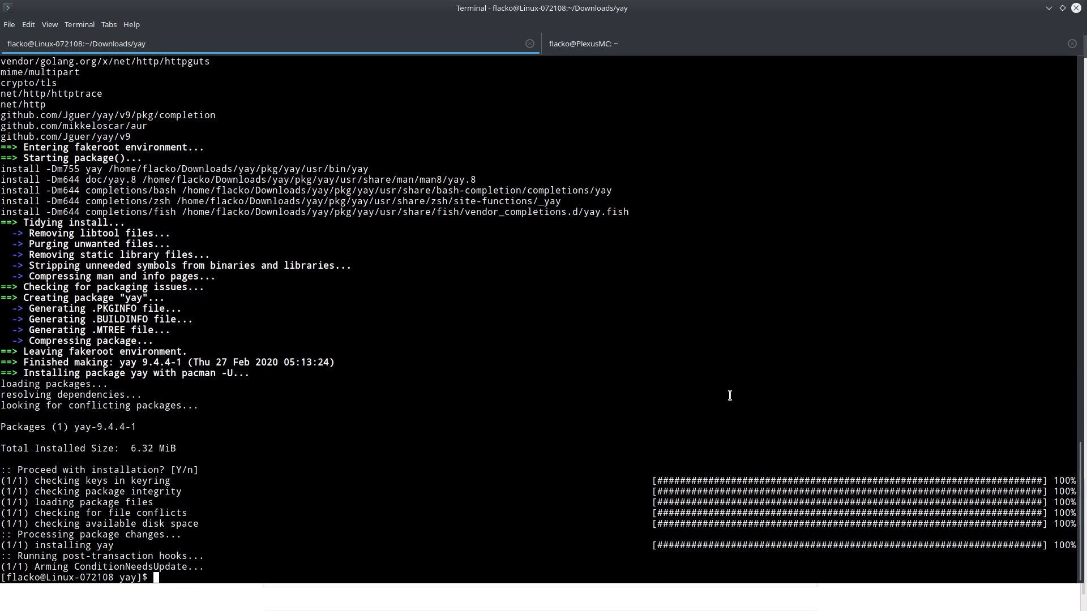
Build and install woeusb 3.3.1-1 with yay, then start woeusb --help
type("yay")
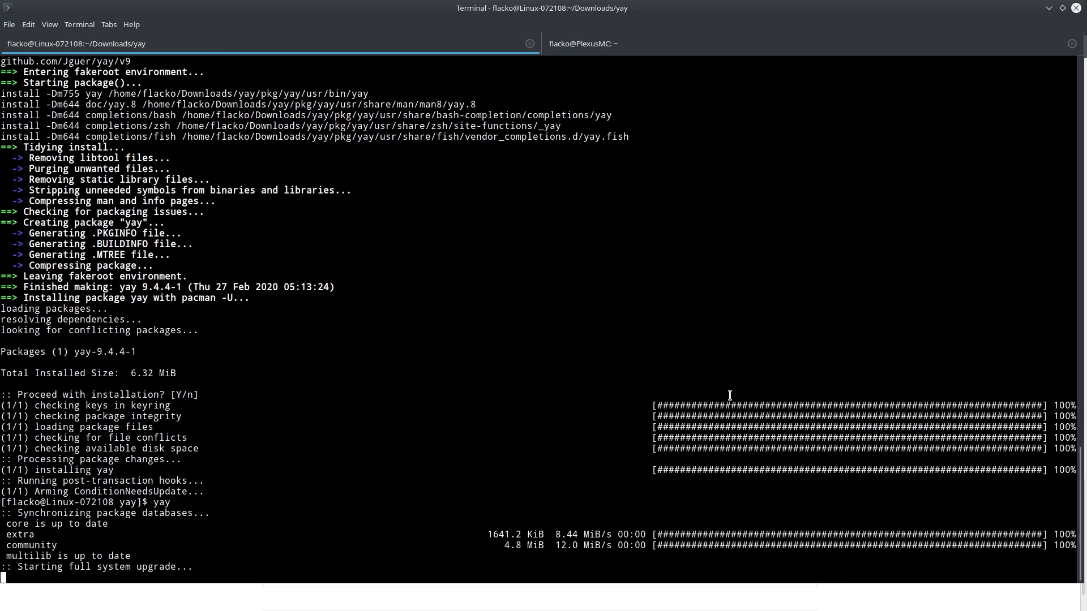
key("ctrl+c")
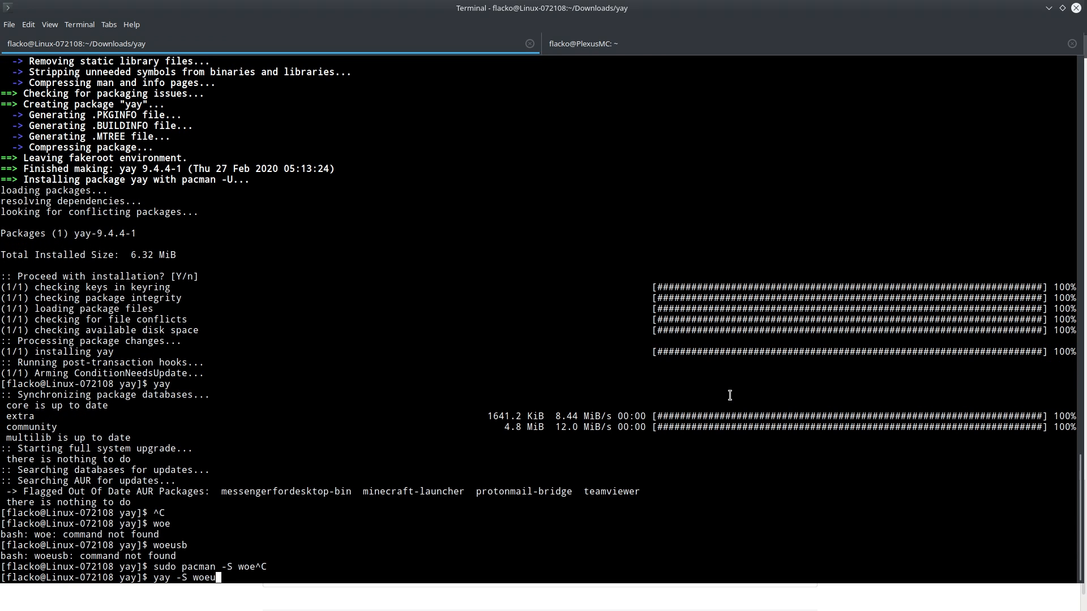
key("Return")
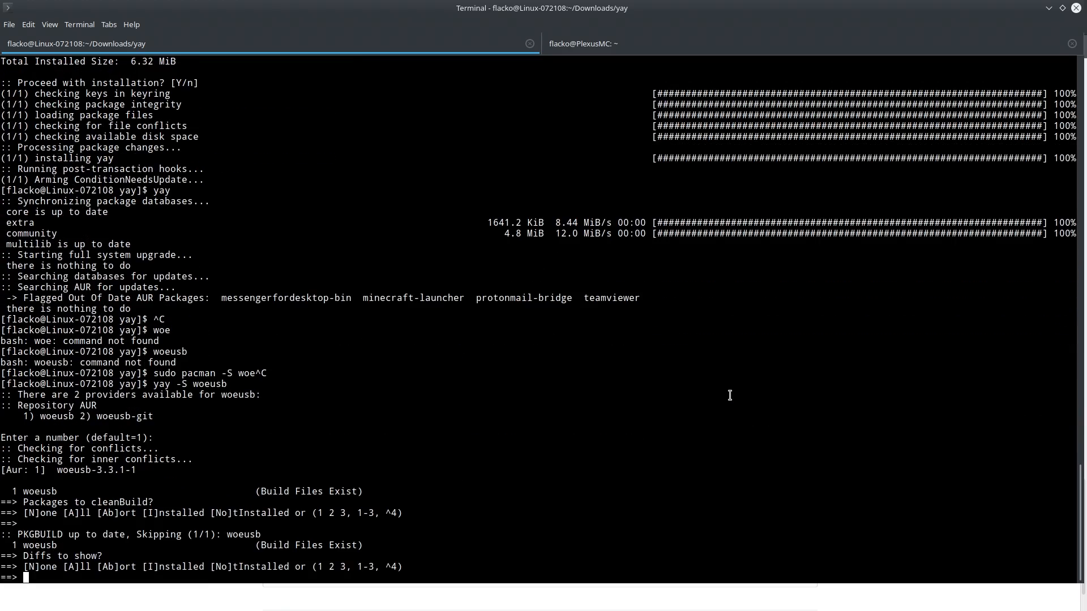
key("Return")
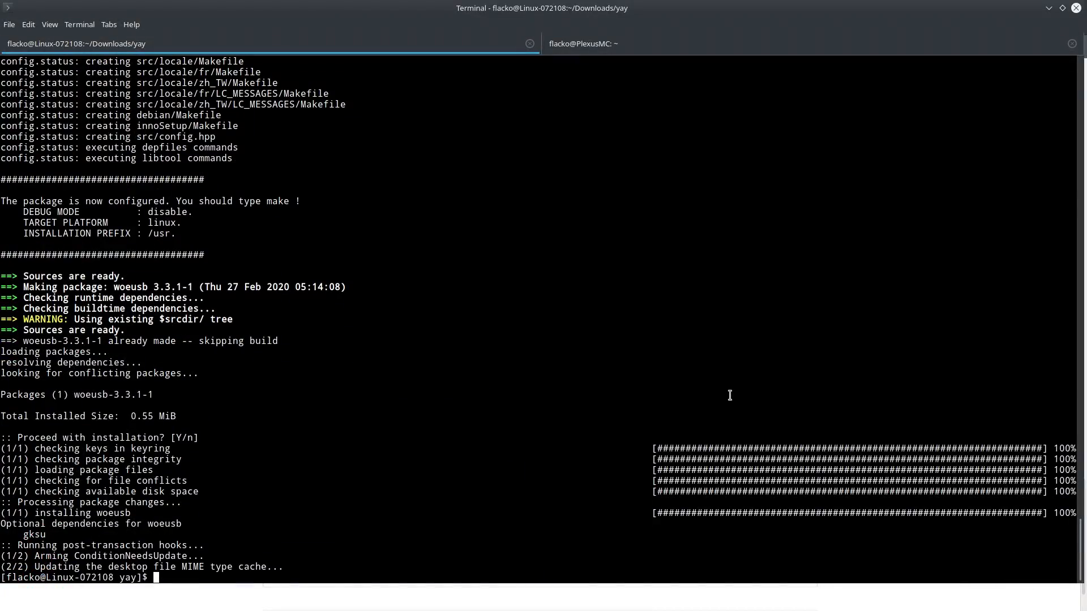
type("woe")
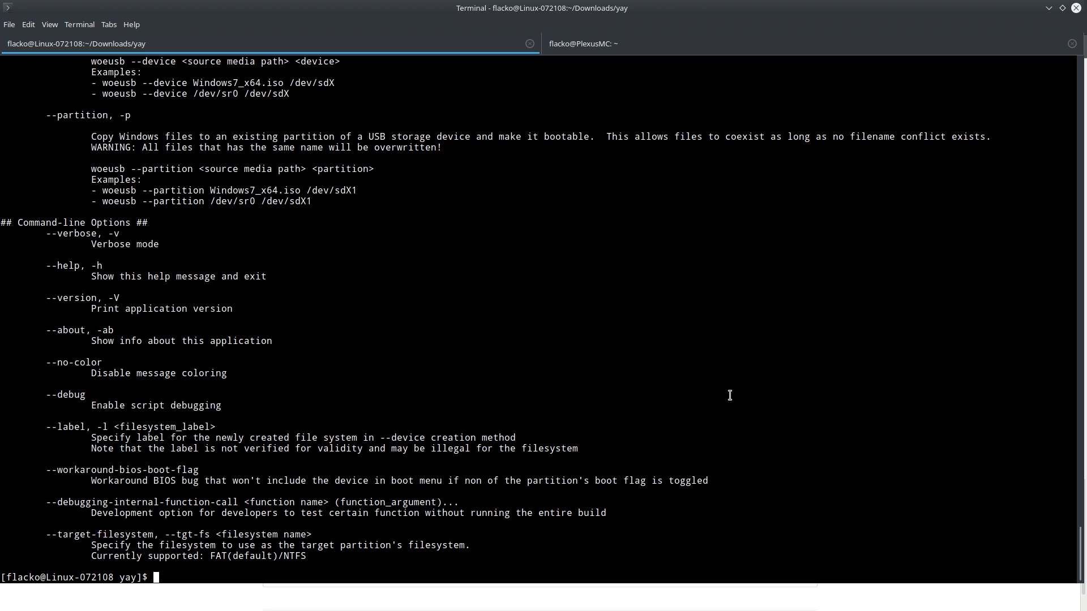
Return to Downloads with cd .., list the ISO, and run lsblk to find drives
type("cd ,")
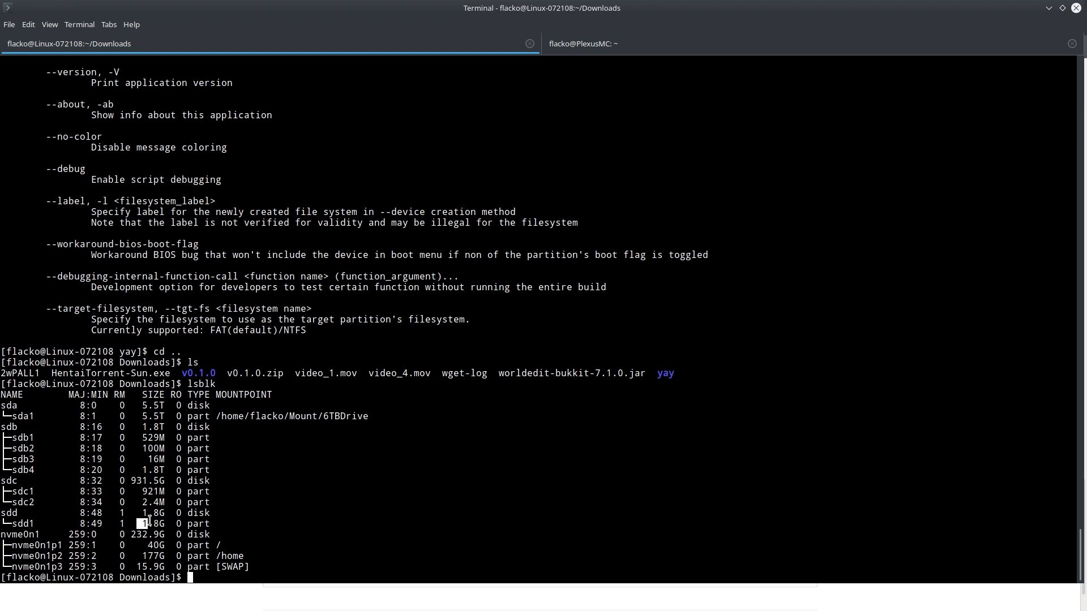
mouse_move(223, 474)
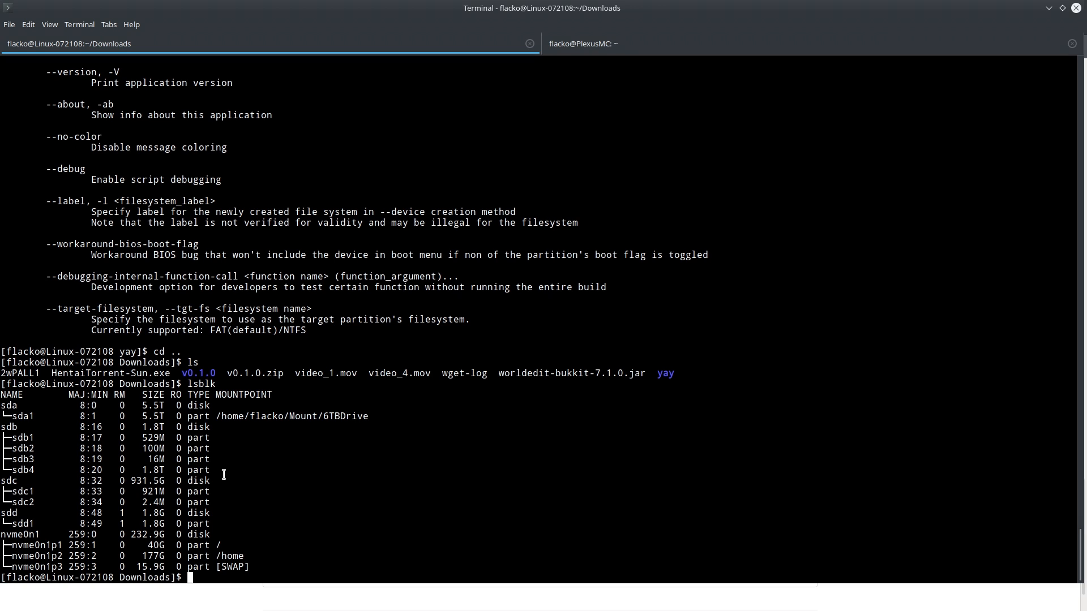
mouse_move(109, 522)
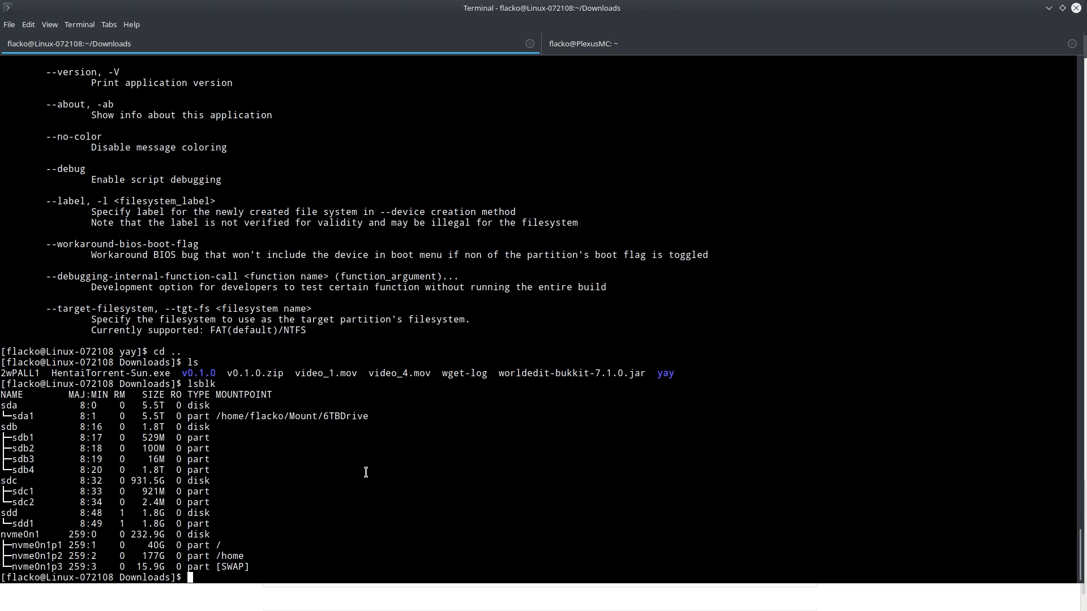
Enter 'sudo woeusb --device 2wPALL1' at the Downloads prompt without running it
type("sudo woeusb --")
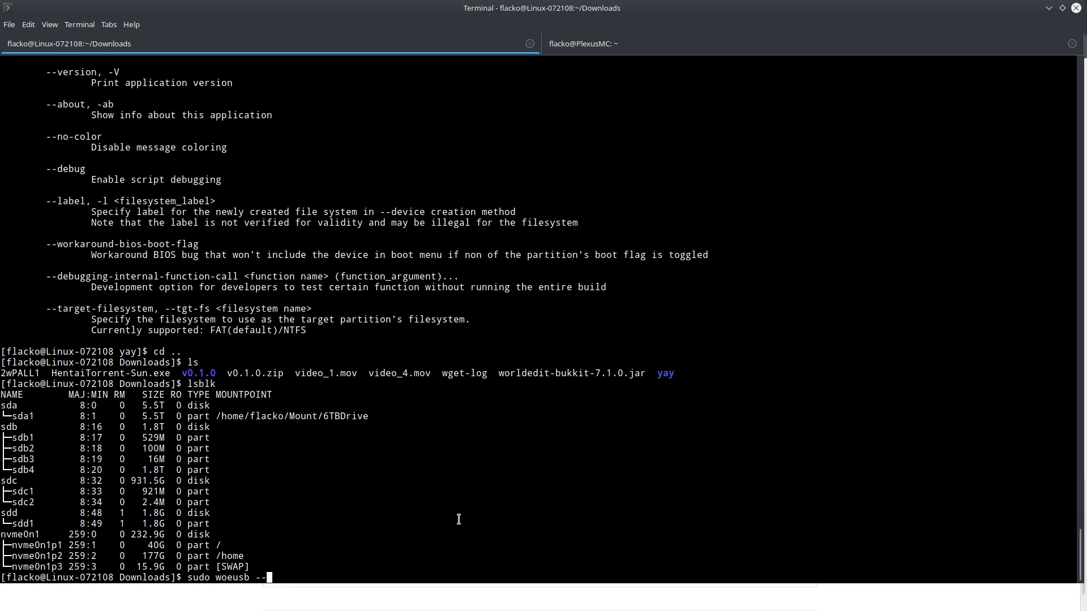
type("device")
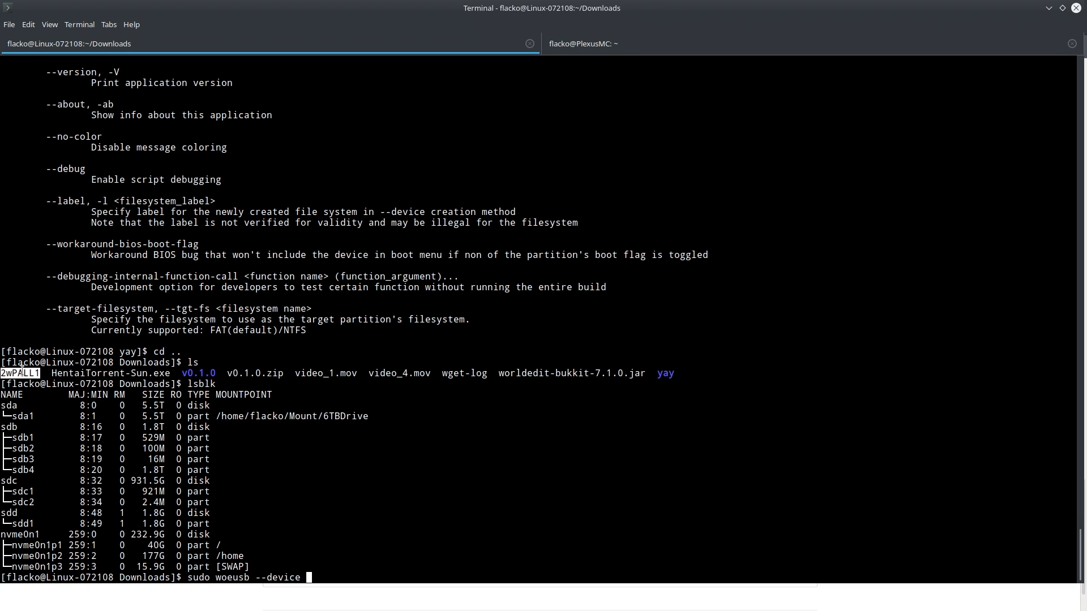
mouse_move(598, 451)
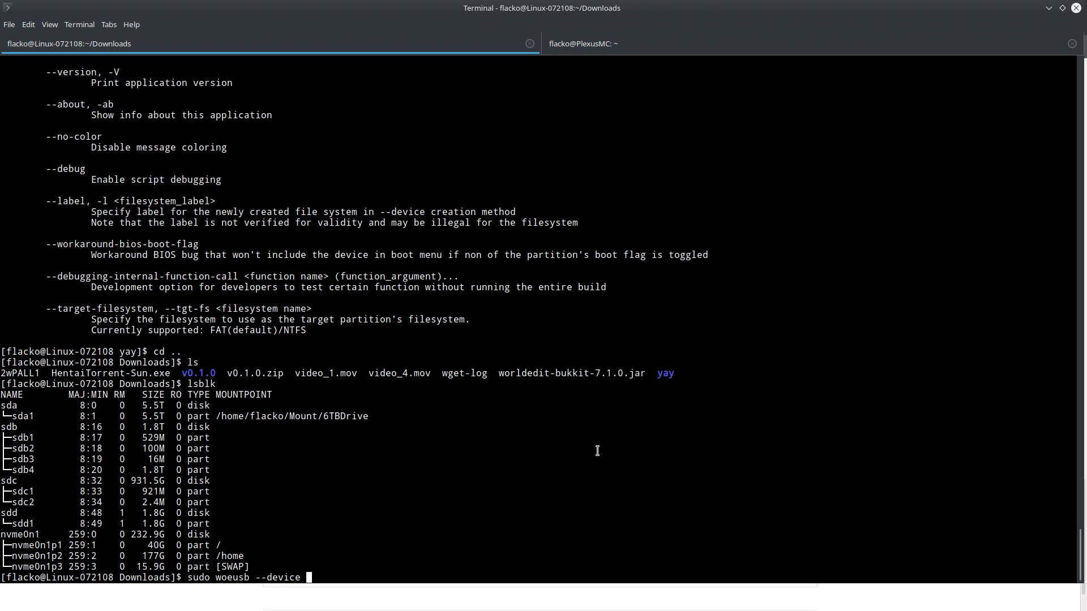
type("2wPALL1")
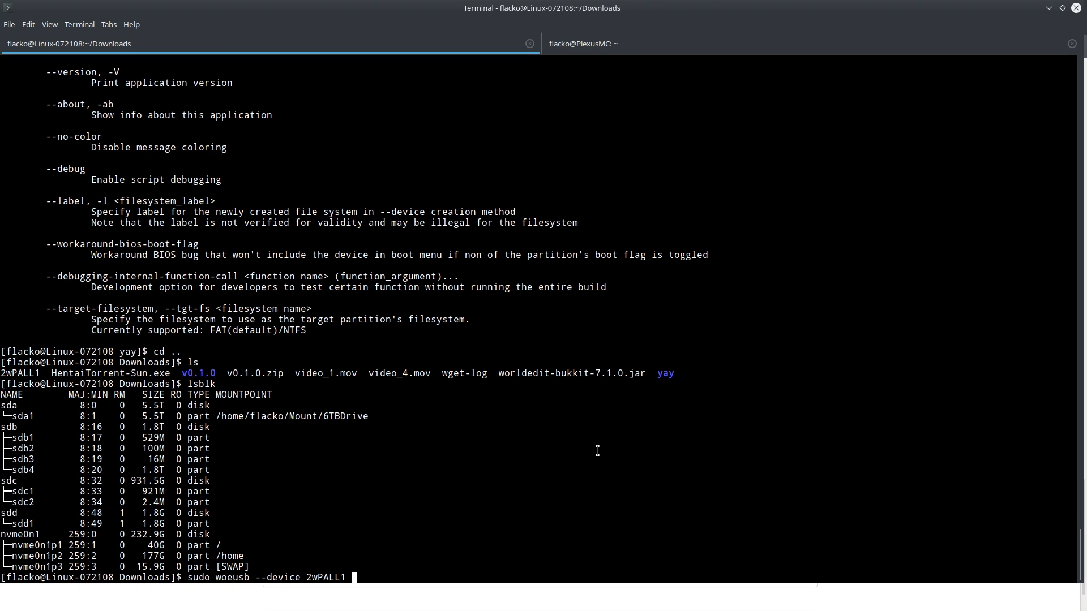
mouse_move(417, 454)
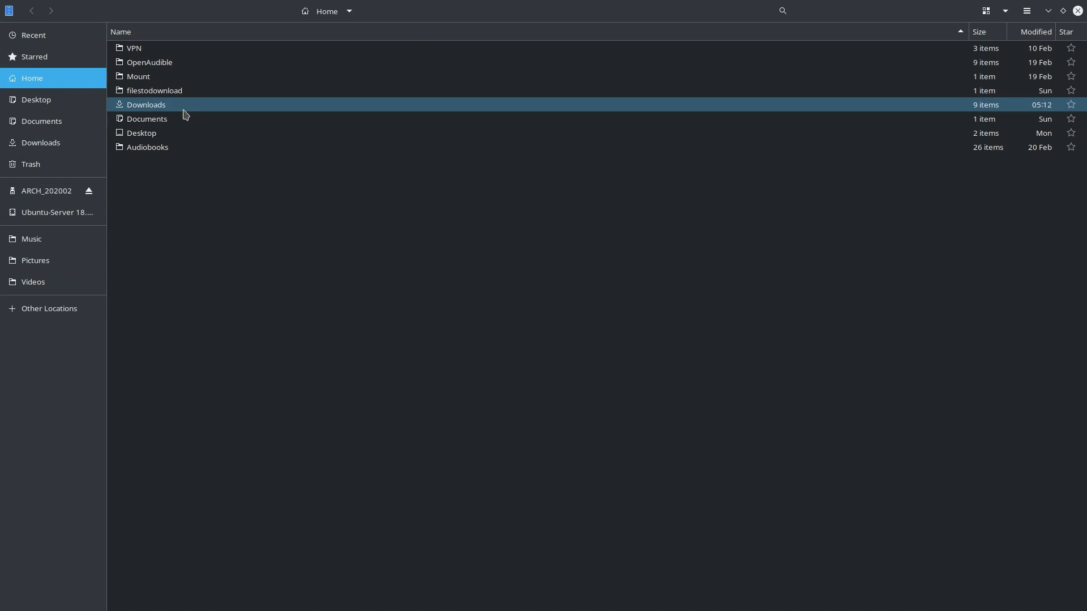
Open the Downloads folder from Home in GNOME Files
double_click(146, 105)
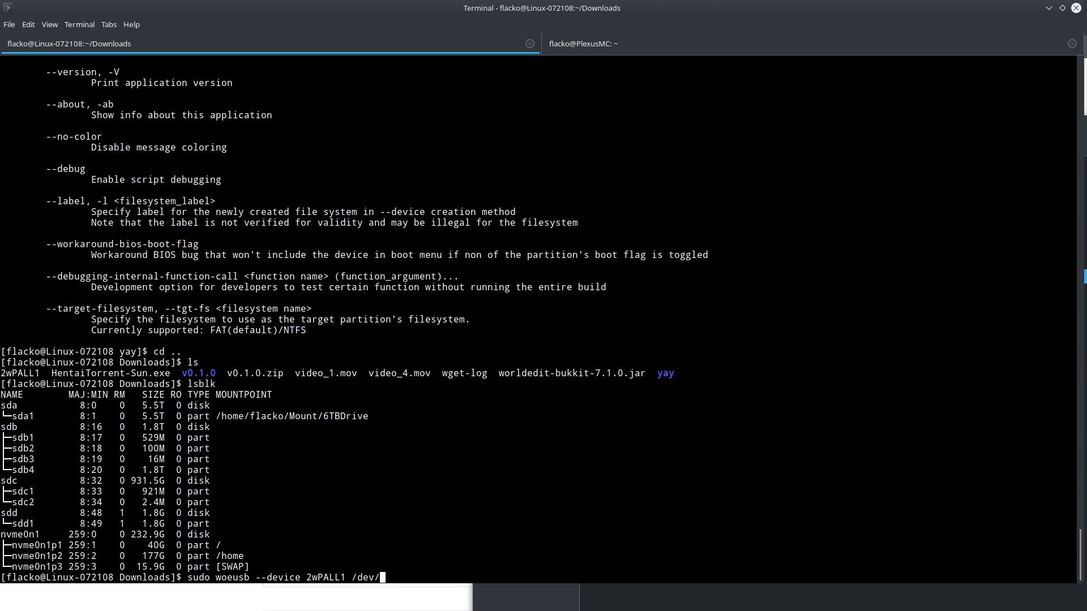
Finish the command with target /dev/sdc and --tgt-fs NTFS, then run it
type("sdc")
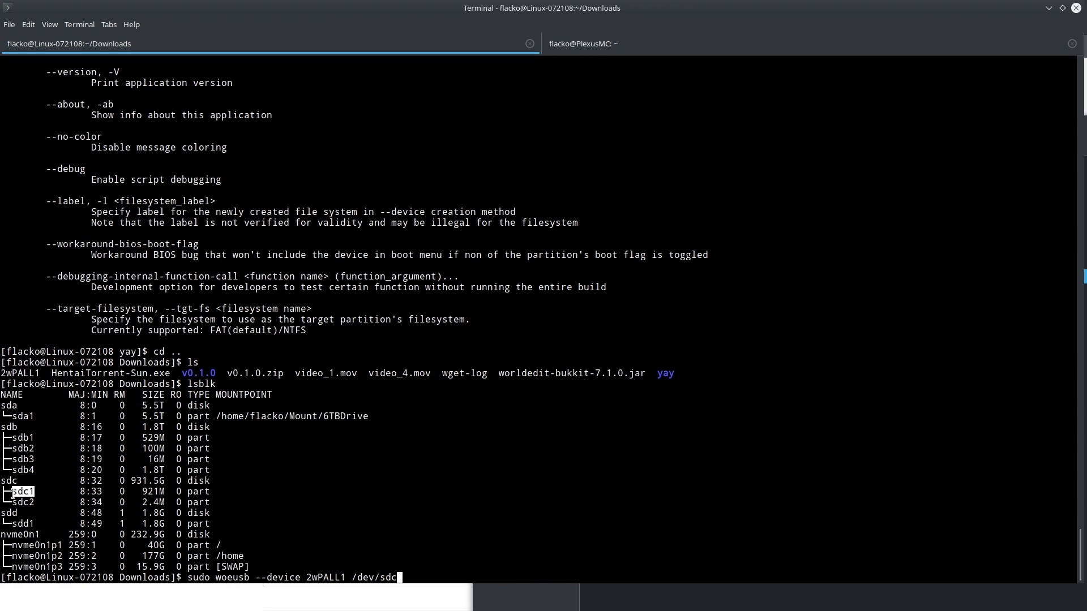
mouse_move(688, 395)
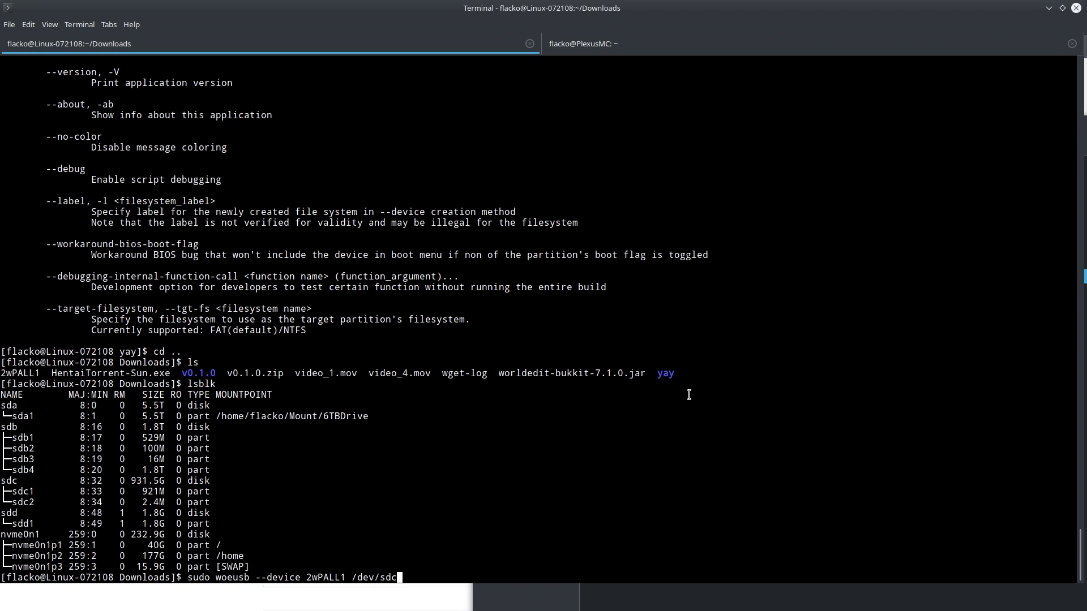
type("--tgt-f")
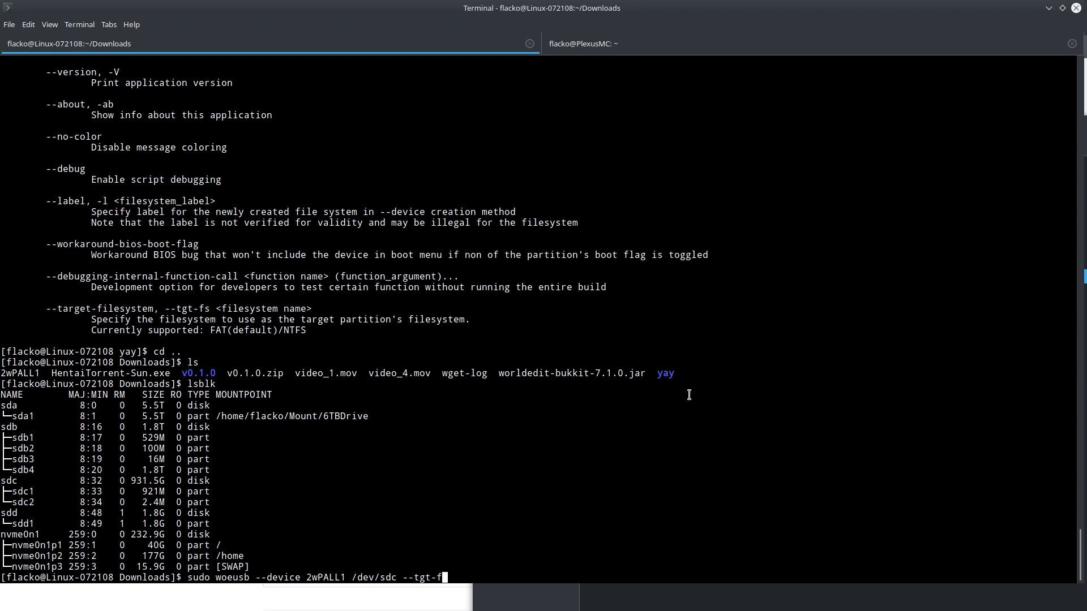
type("NTF")
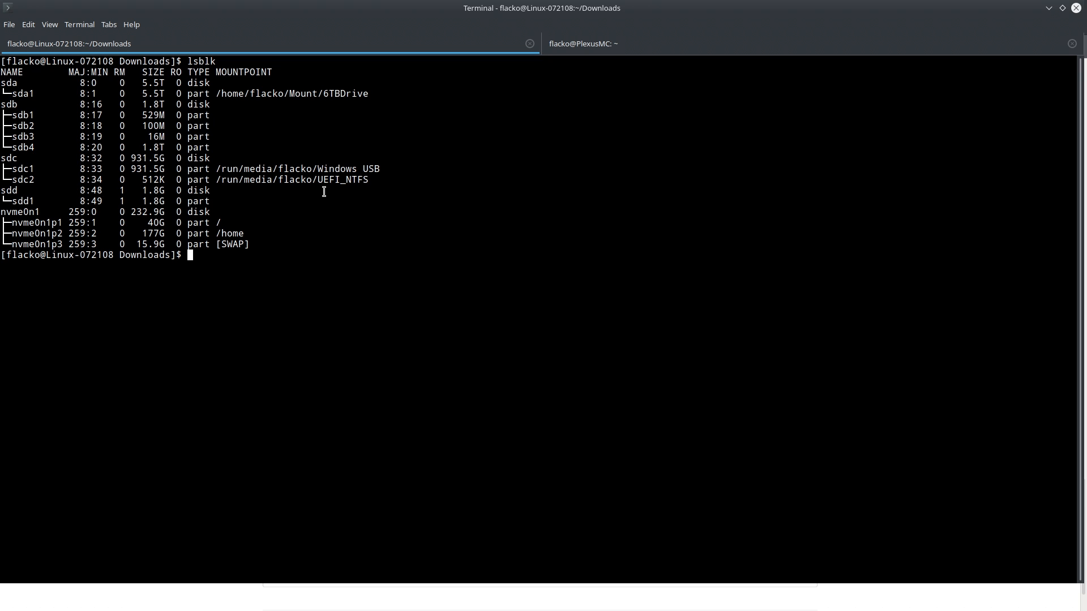
mouse_move(259, 259)
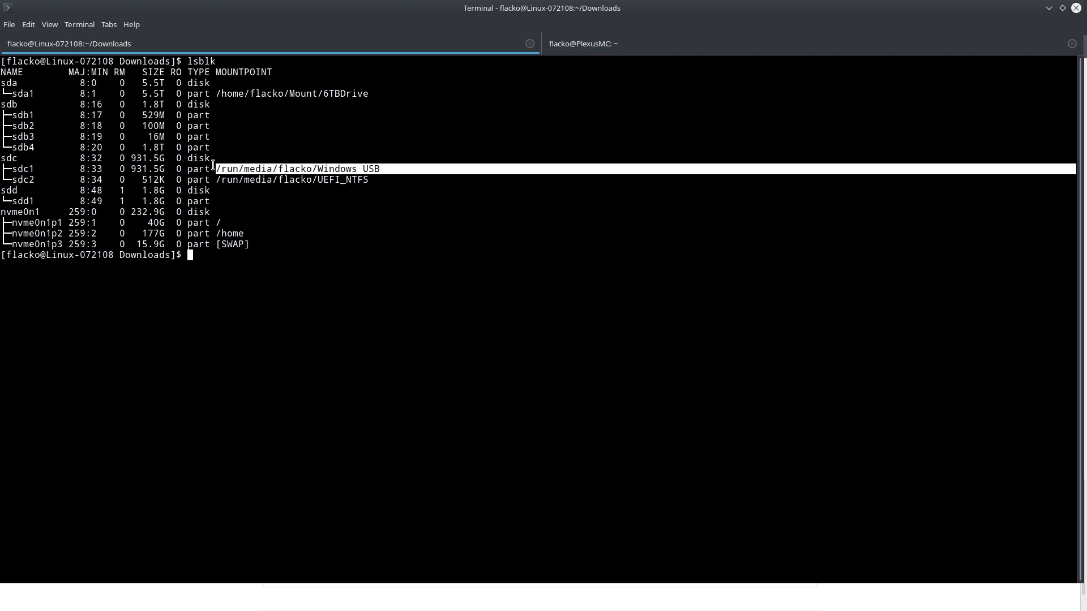
Unmount /dev/sdc1 and /dev/sdc2, then open the WoeUSB-3.3.0-2.fc32 Koji build page
type("sudo umount")
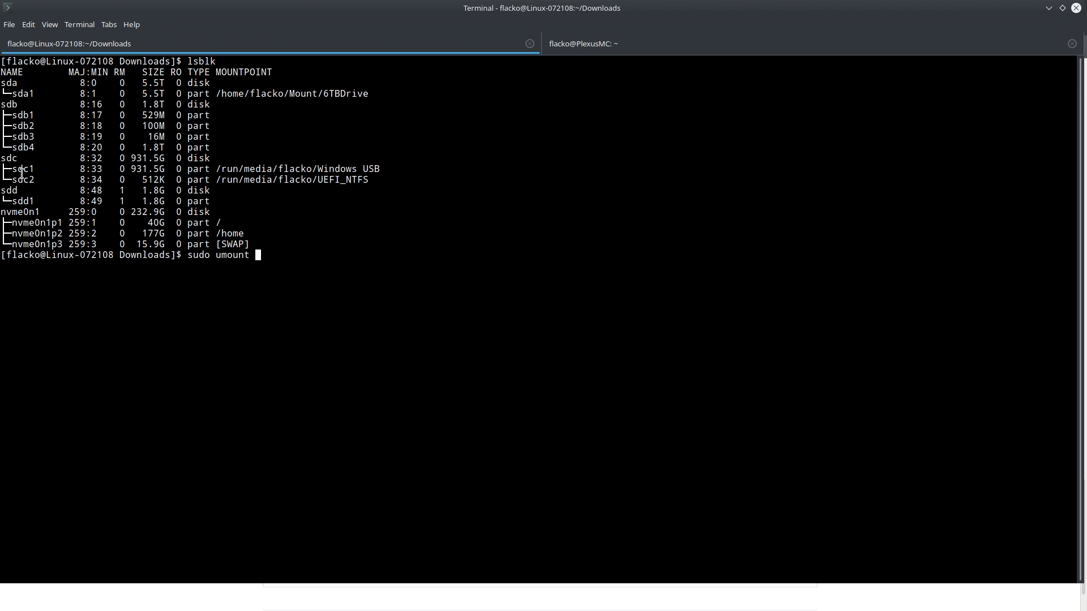
type("/dev/sdc1")
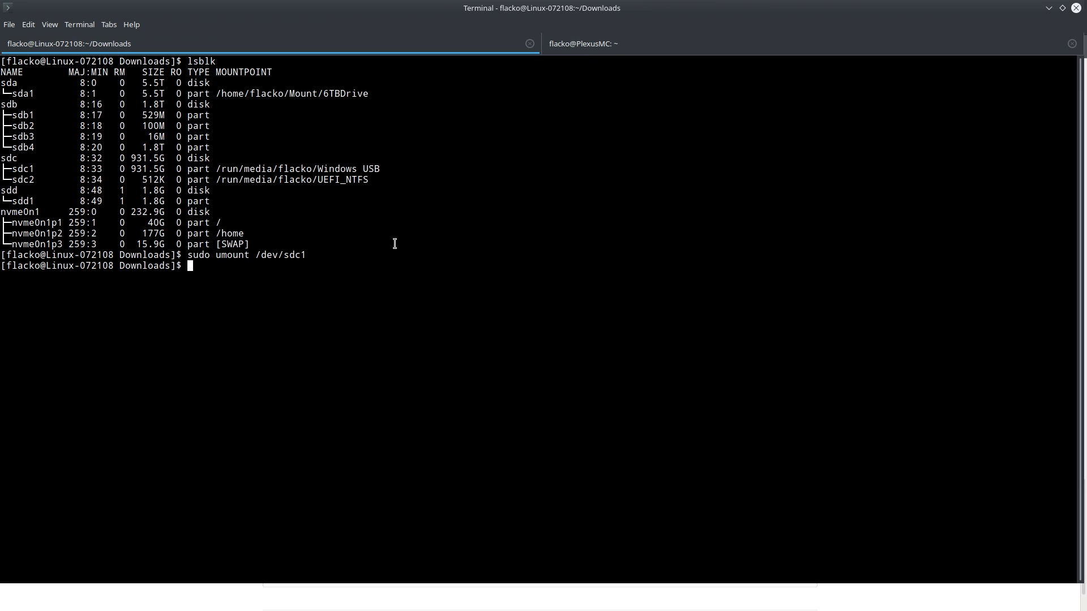
type("ls")
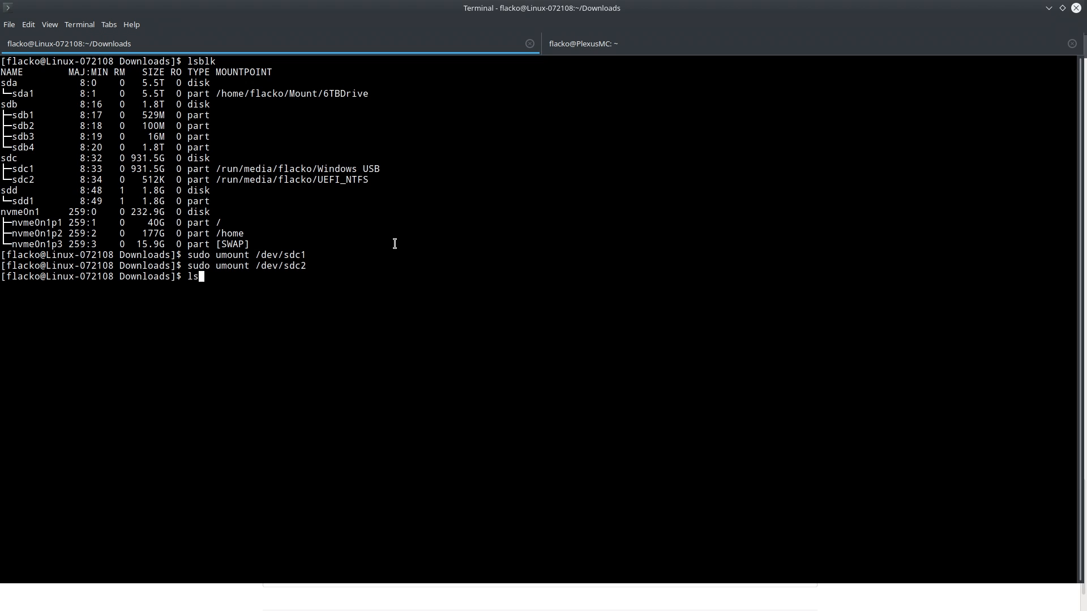
type("b")
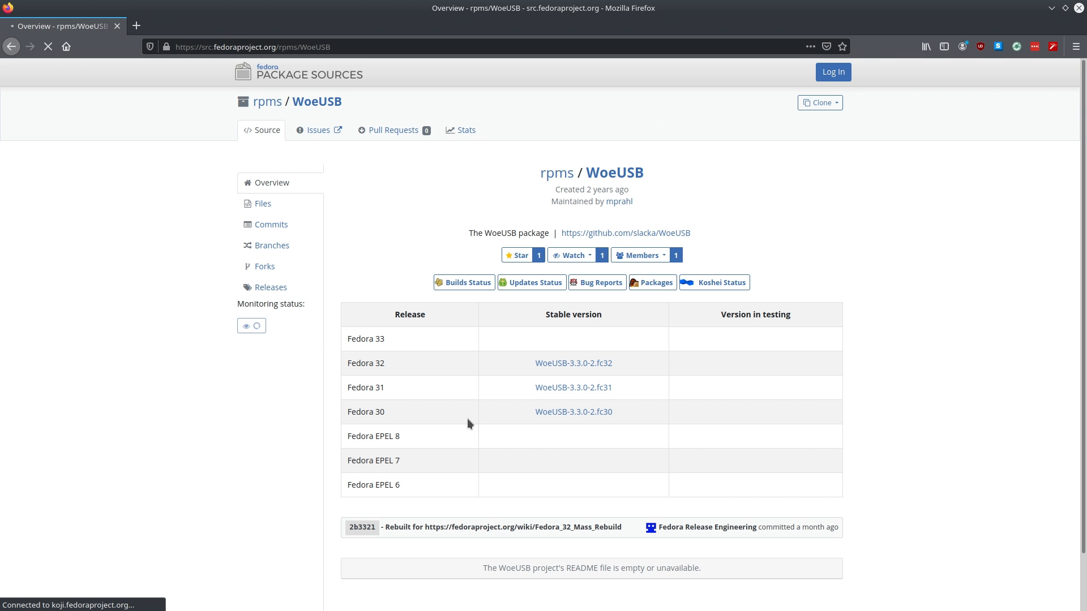
left_click(573, 362)
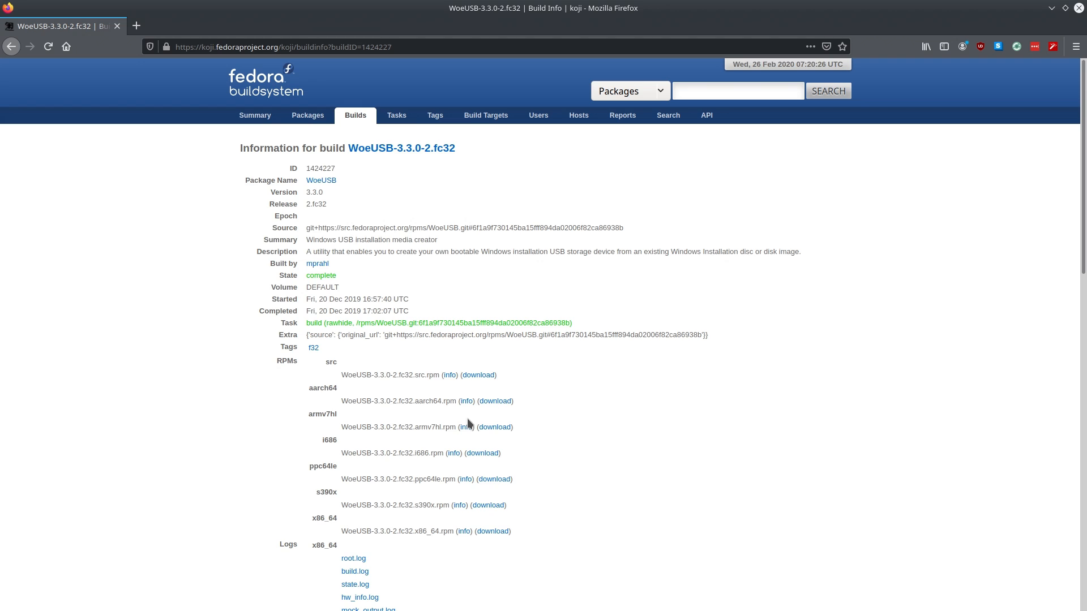
mouse_move(346, 367)
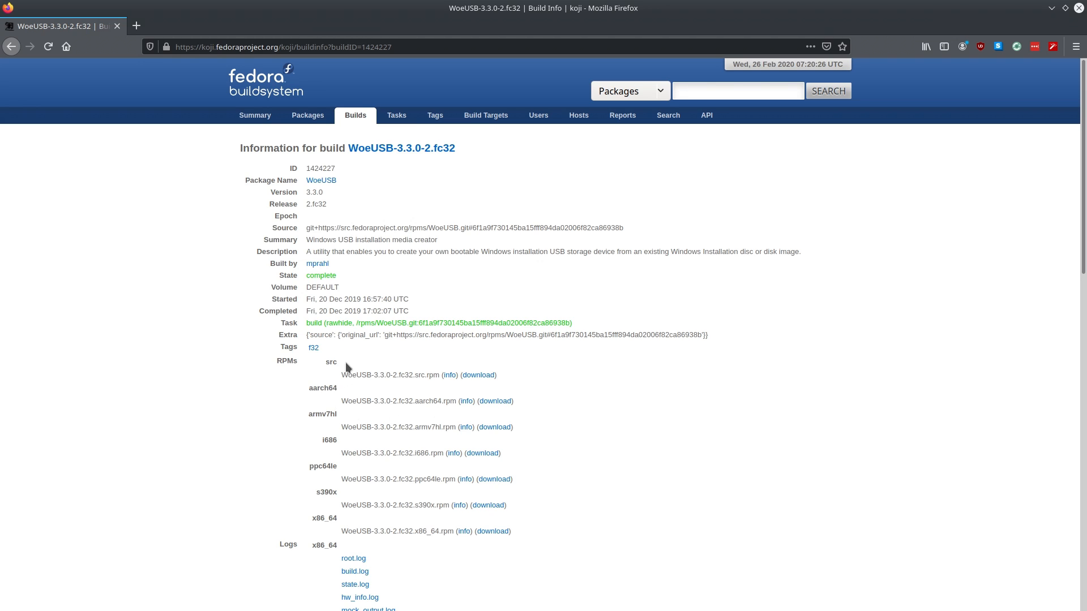
double_click(354, 375)
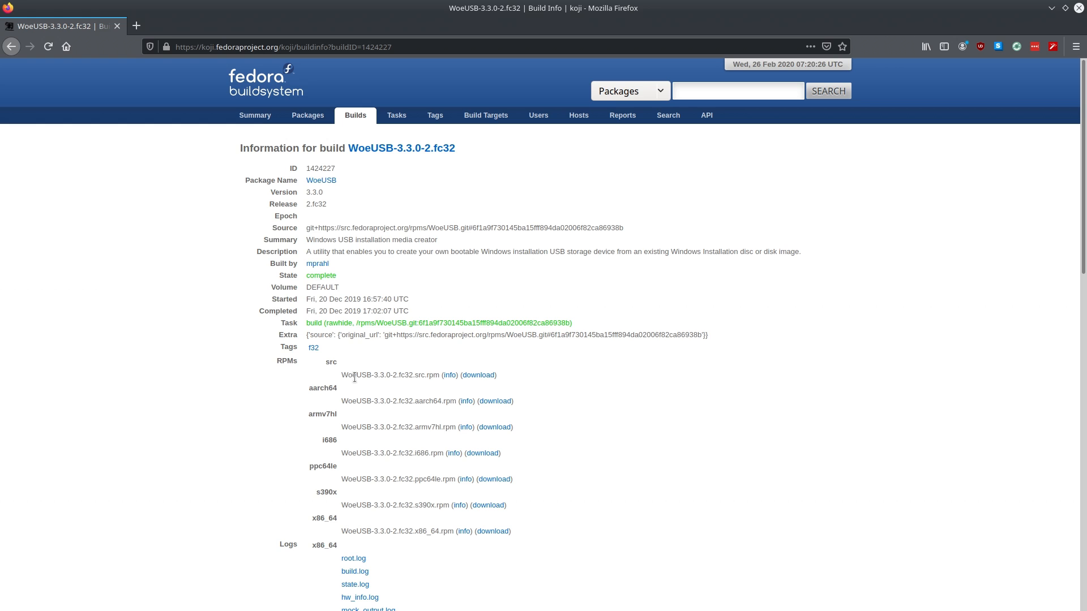
mouse_move(114, 497)
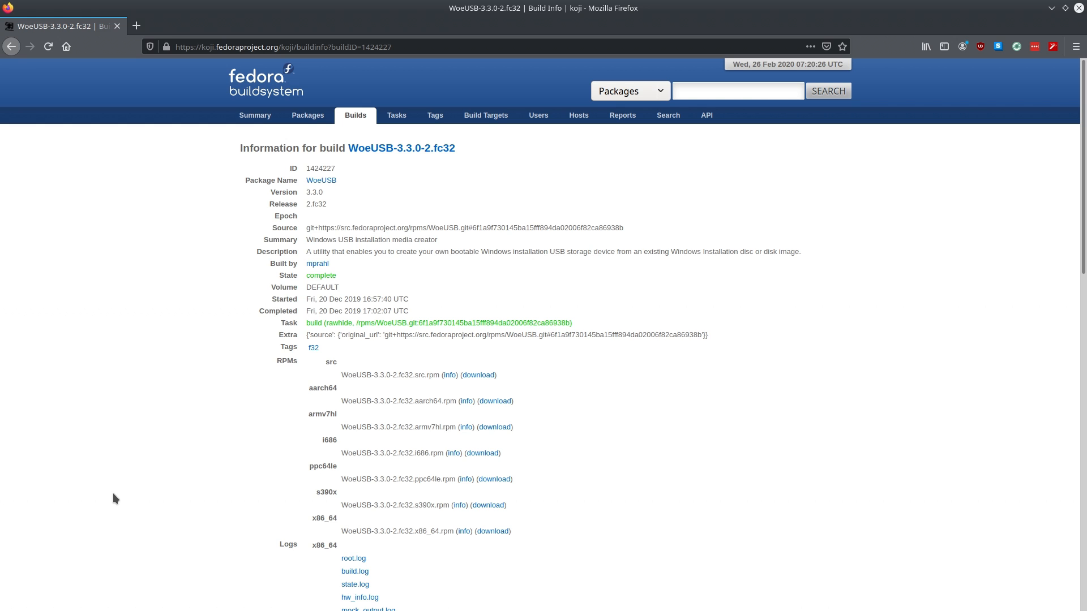